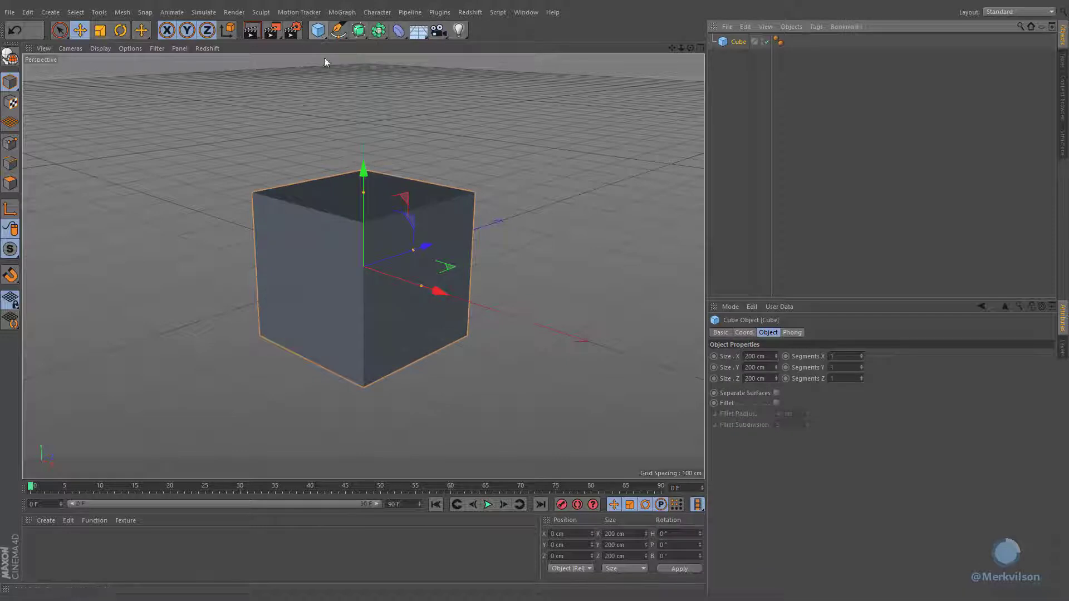
pyautogui.moveTo(157, 96)
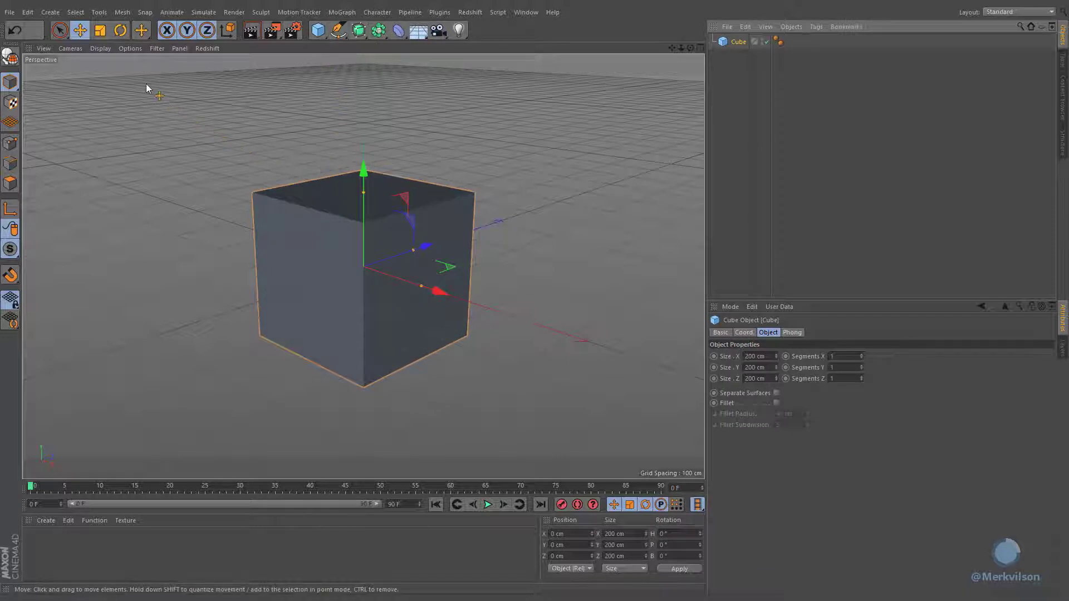
# Copy the cube with 20 segments per axis and offset the original to -50 cm on X, Y and Z
pyautogui.click(100, 48)
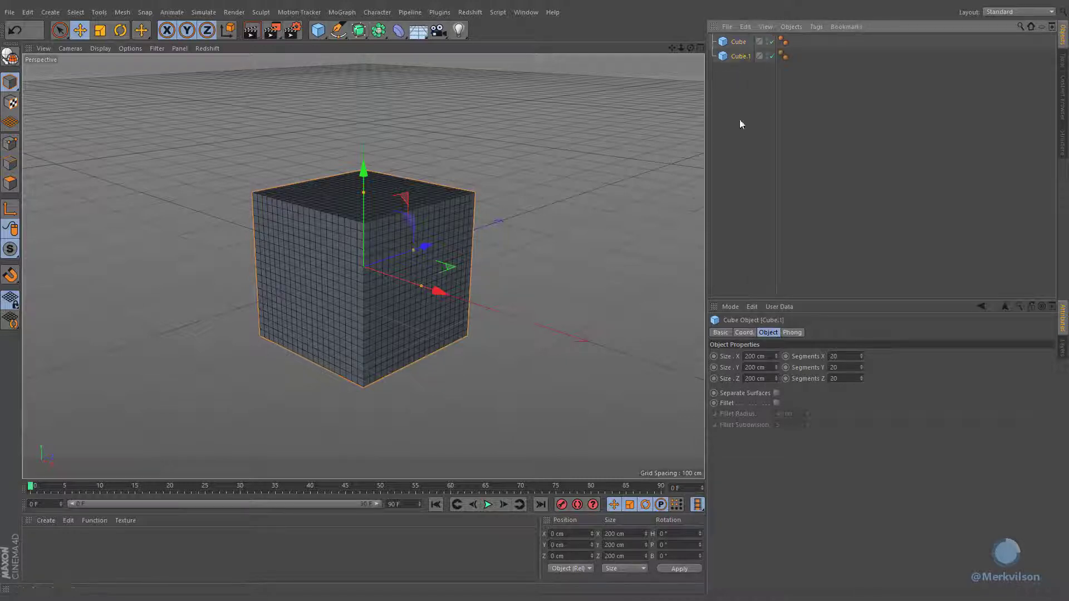
pyautogui.click(742, 332)
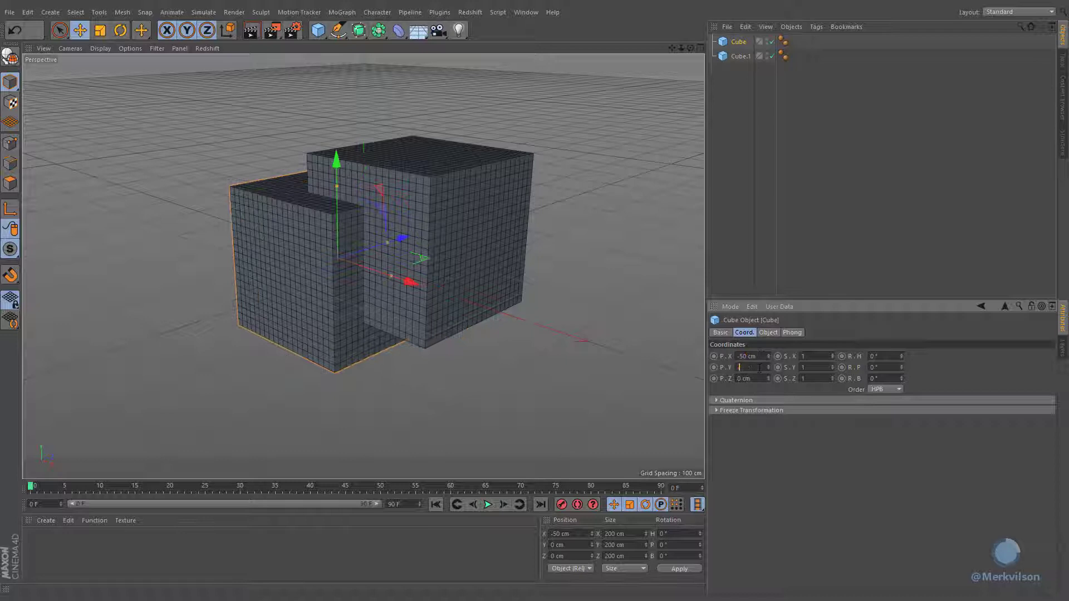
pyautogui.write('-50 cm')
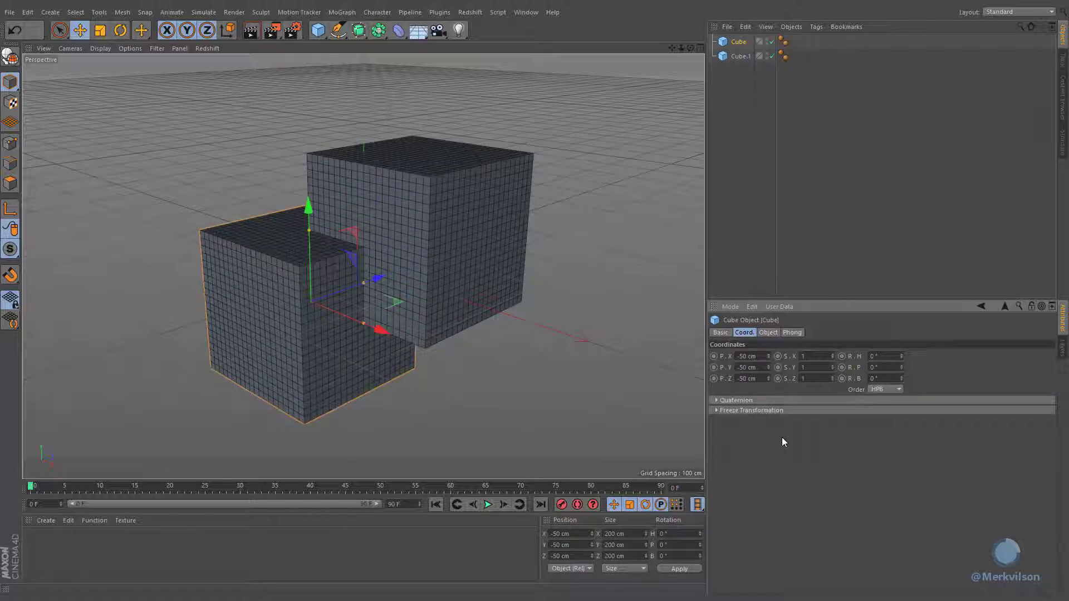
# Add a Boole generator, parent both cubes under it and set its type to A union B
pyautogui.click(378, 30)
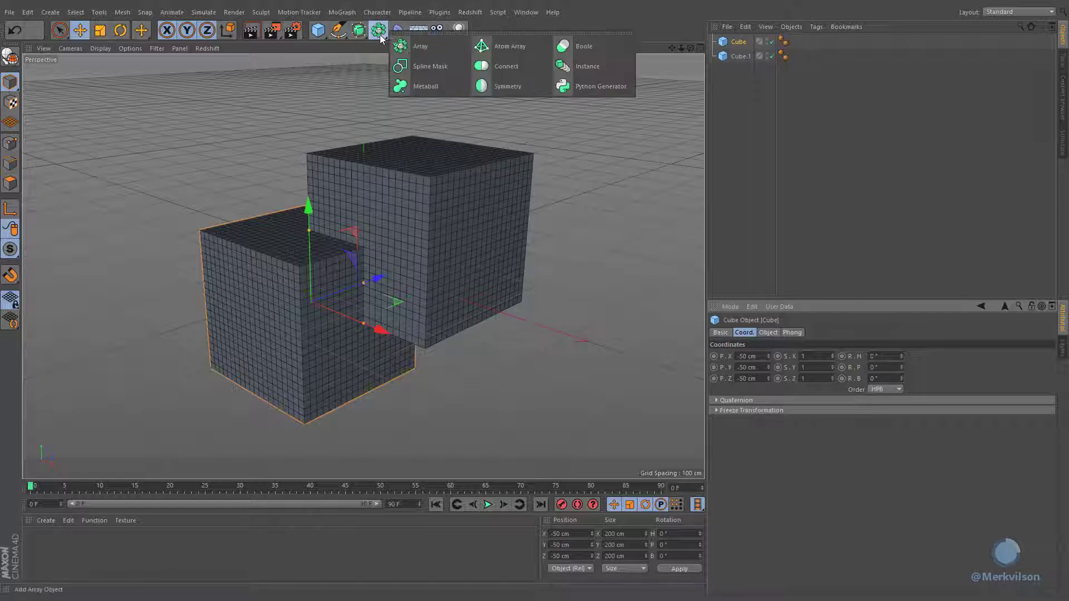
pyautogui.moveTo(610, 46)
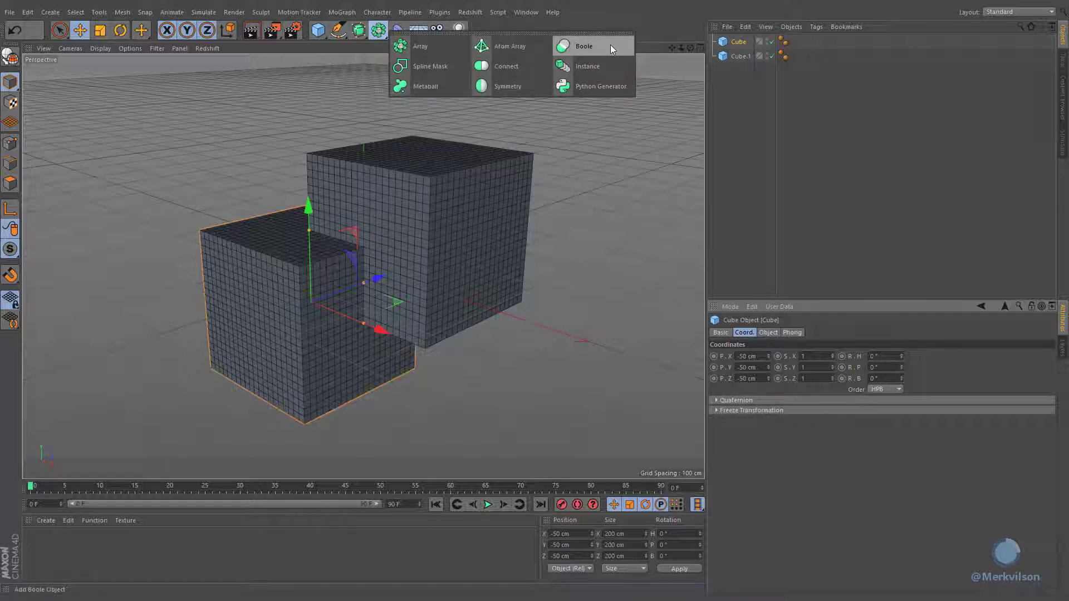
pyautogui.click(582, 46)
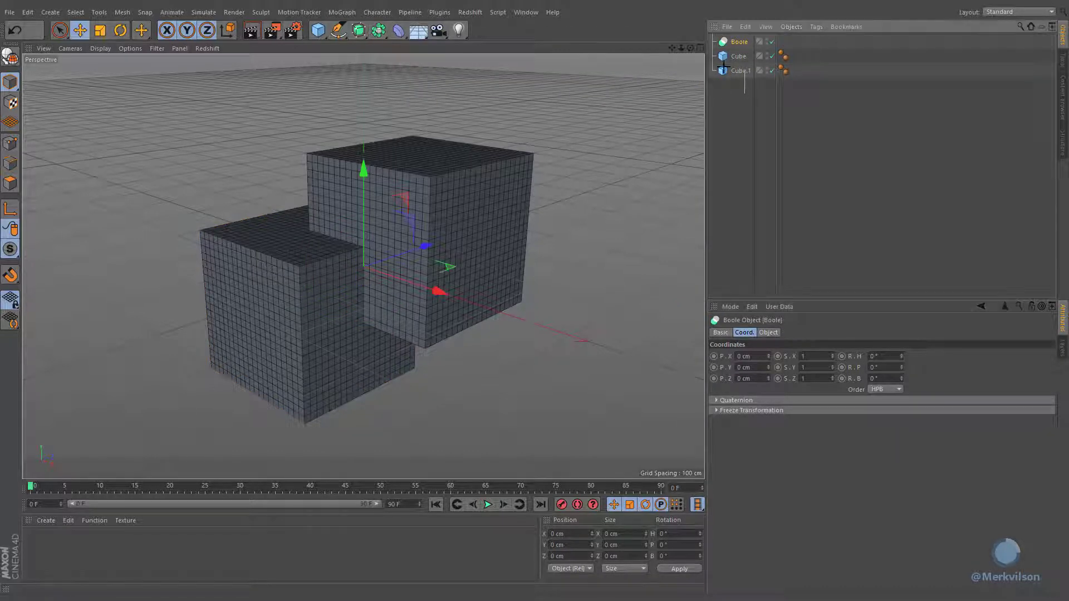
pyautogui.click(738, 56)
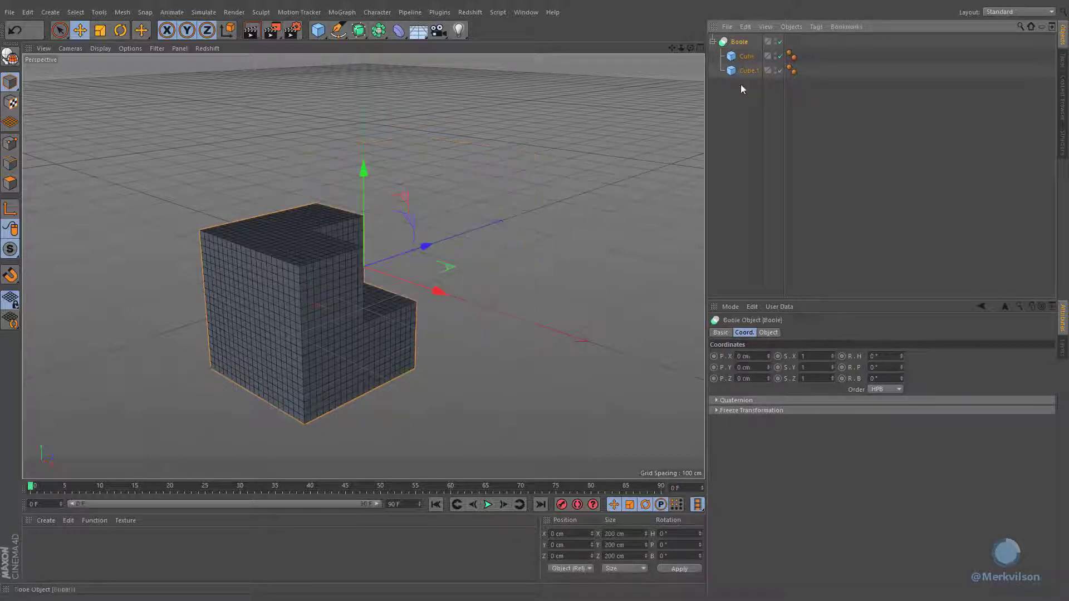
pyautogui.click(767, 332)
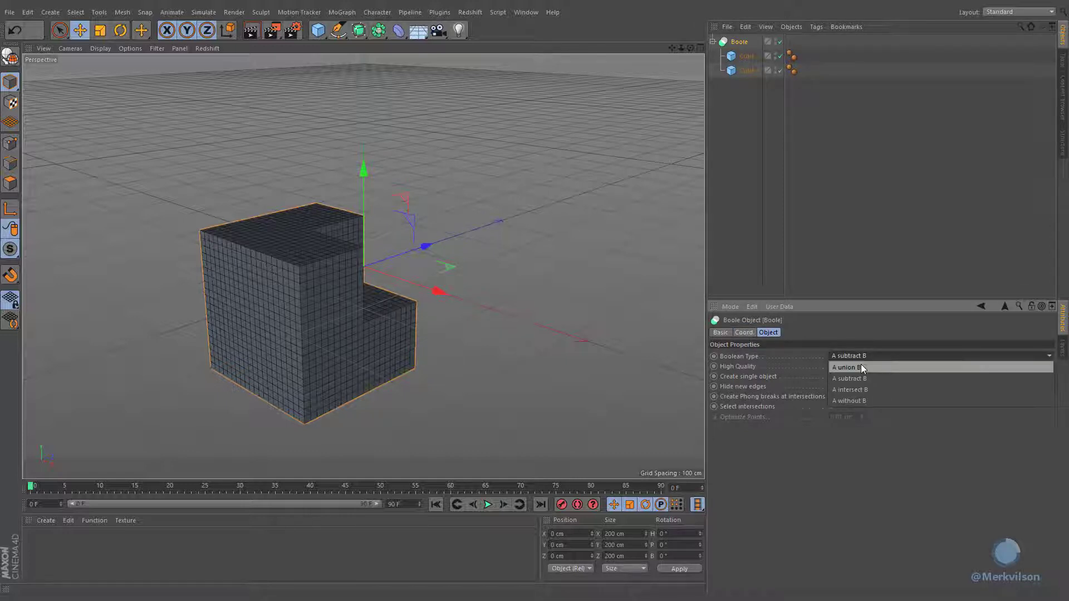
pyautogui.click(847, 368)
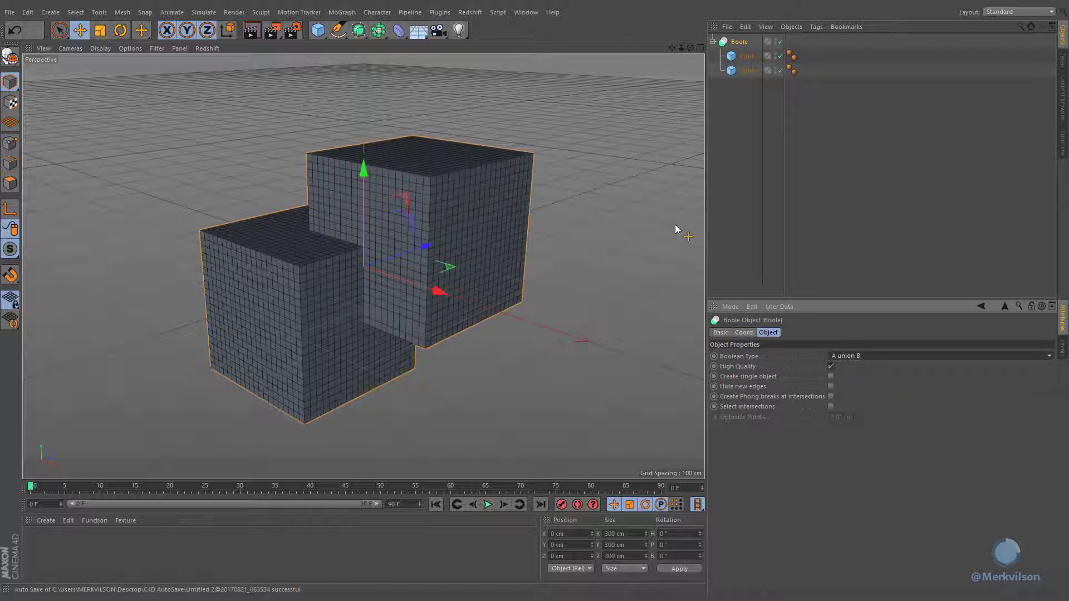
pyautogui.click(396, 30)
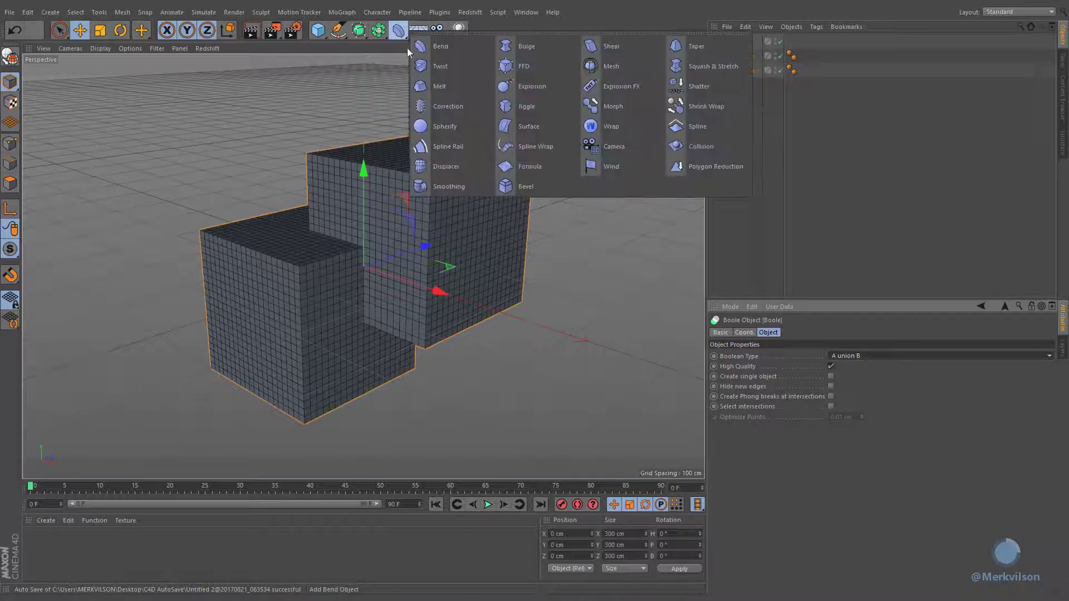
# Add a Smoothing deformer at 0% stiffness and place it under the Boole
pyautogui.click(449, 186)
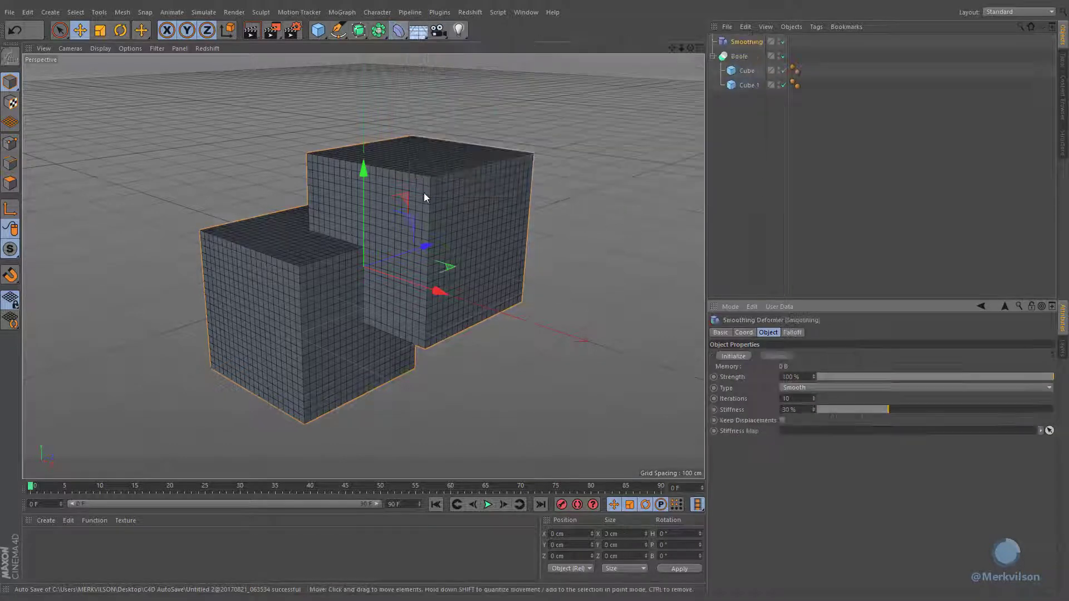
pyautogui.click(746, 41)
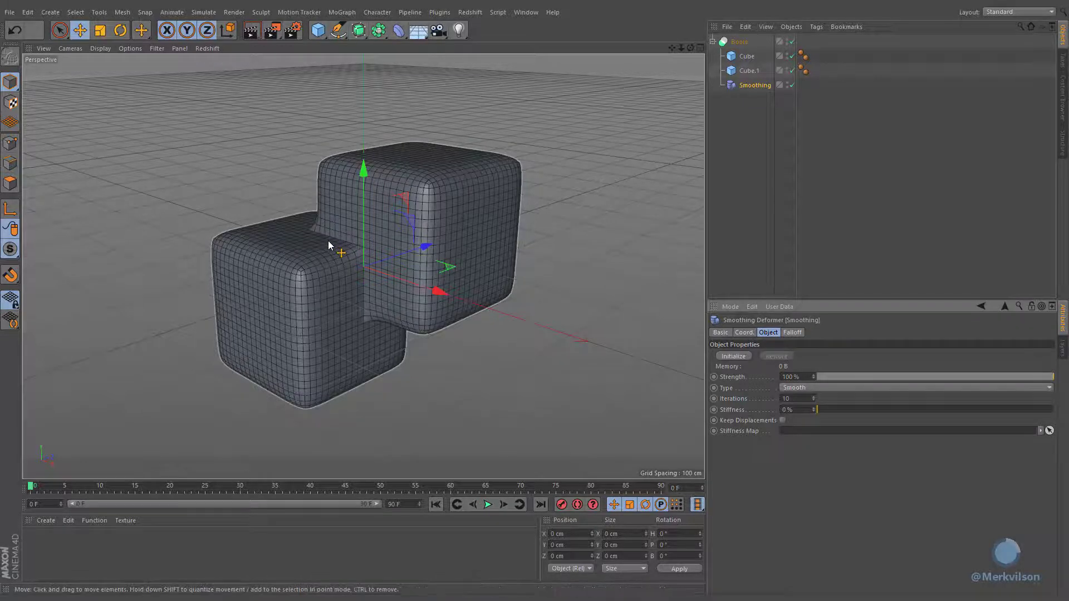
pyautogui.click(746, 55)
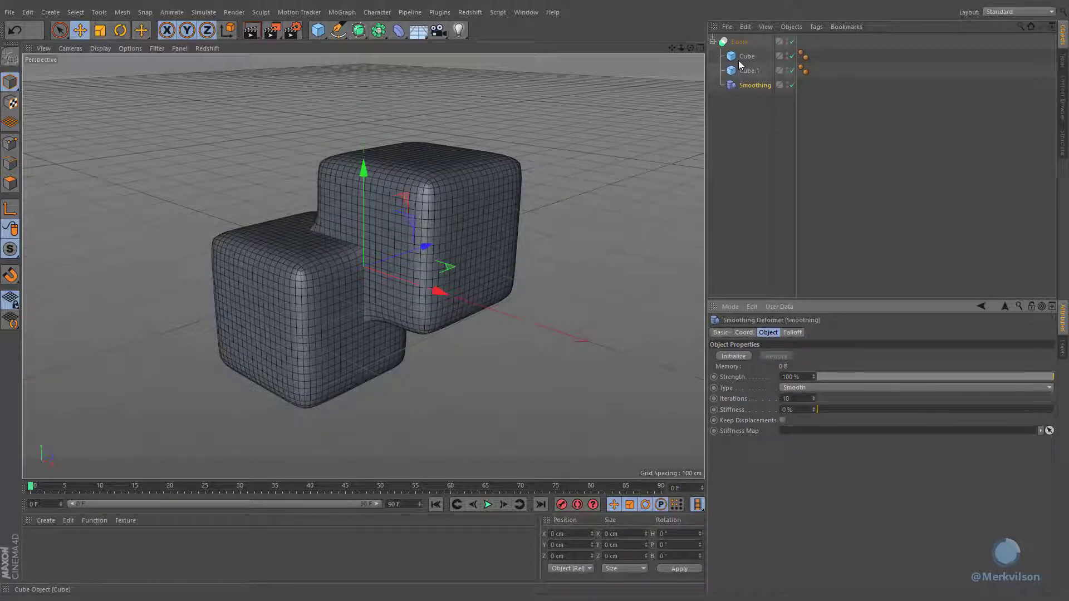
pyautogui.moveTo(724, 43)
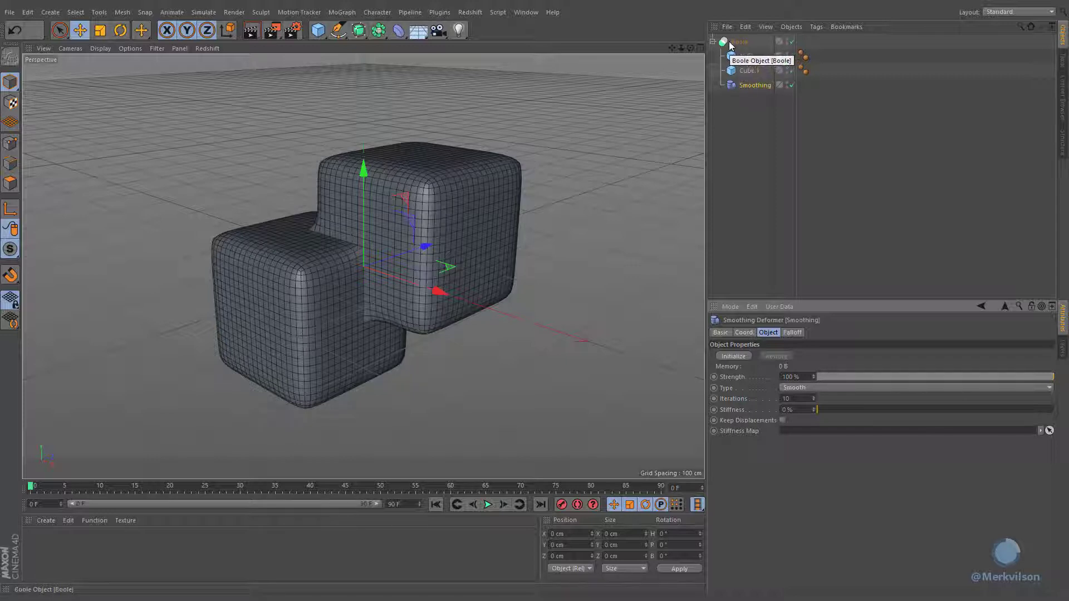
# Enable Create single object on the Boole so the union is output as one mesh
pyautogui.click(737, 41)
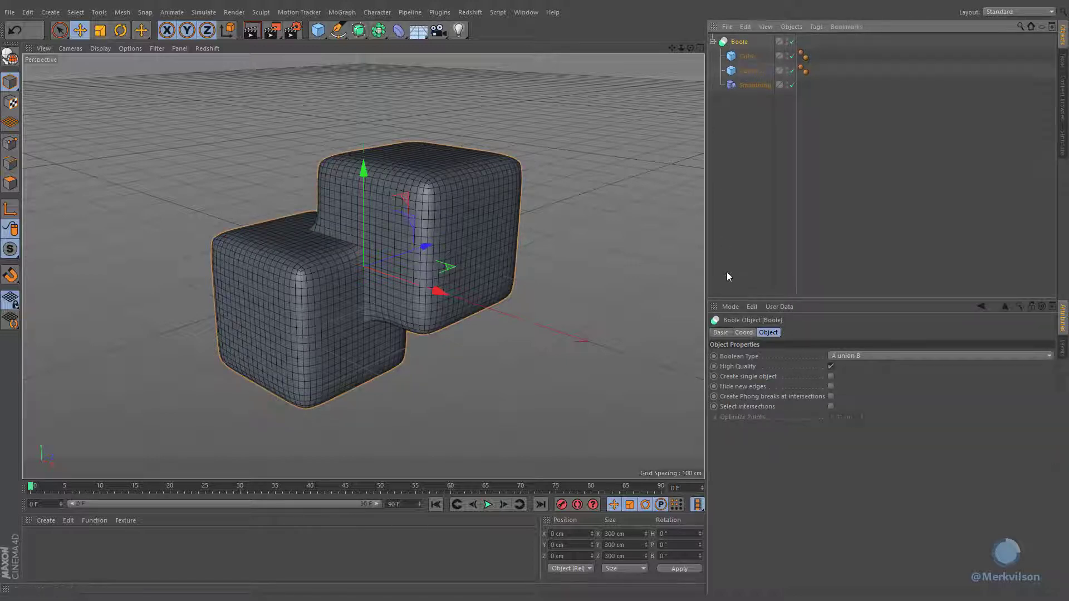
pyautogui.moveTo(748, 376)
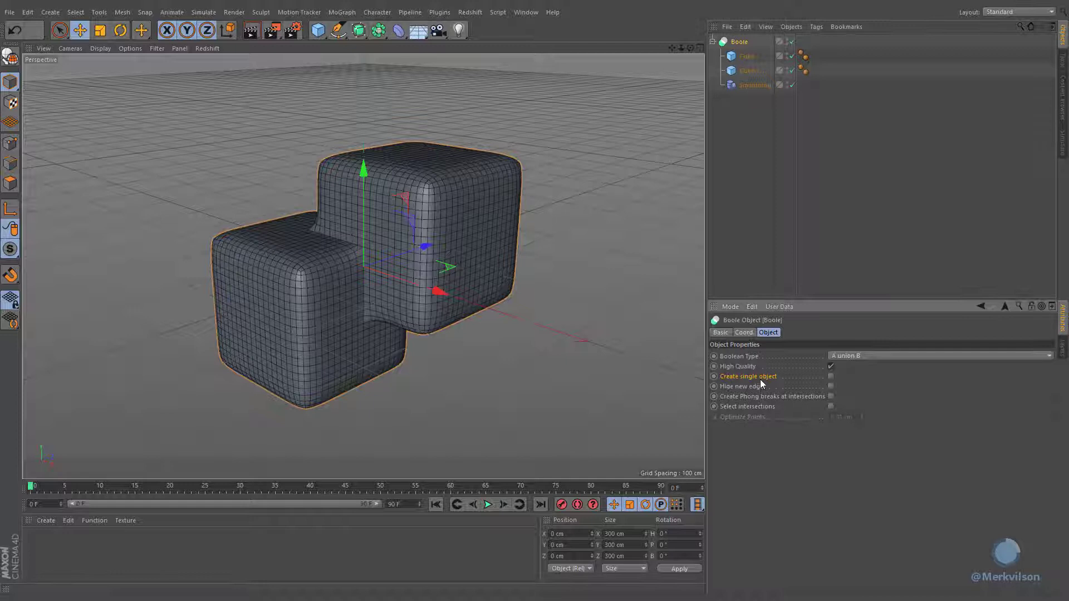
pyautogui.click(830, 376)
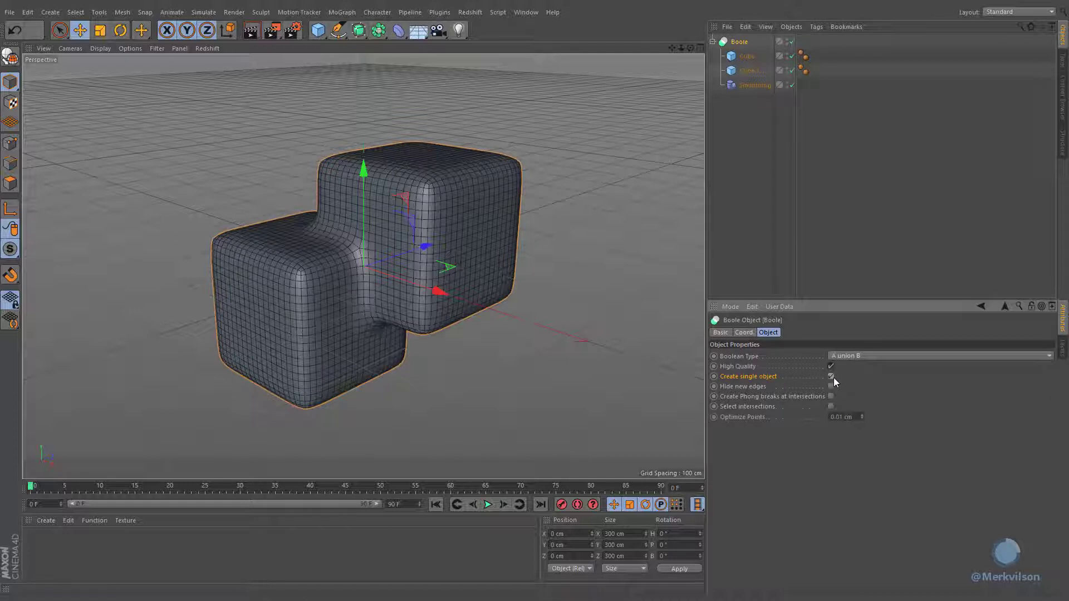
pyautogui.click(754, 85)
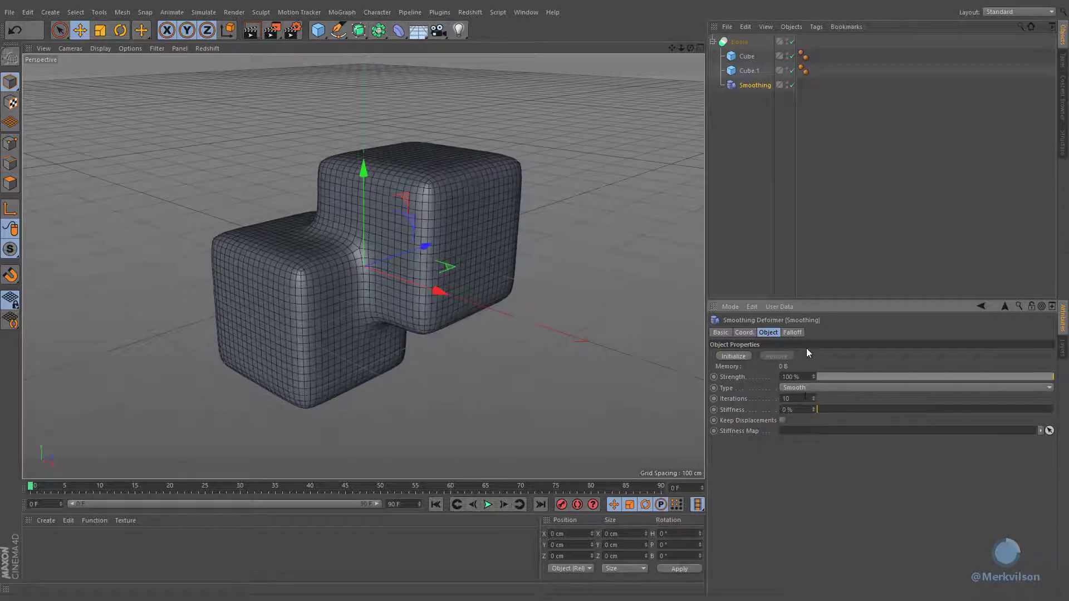
# Turn on Hide new edges on the Boole, toggling it to compare, and leave it enabled
pyautogui.click(746, 56)
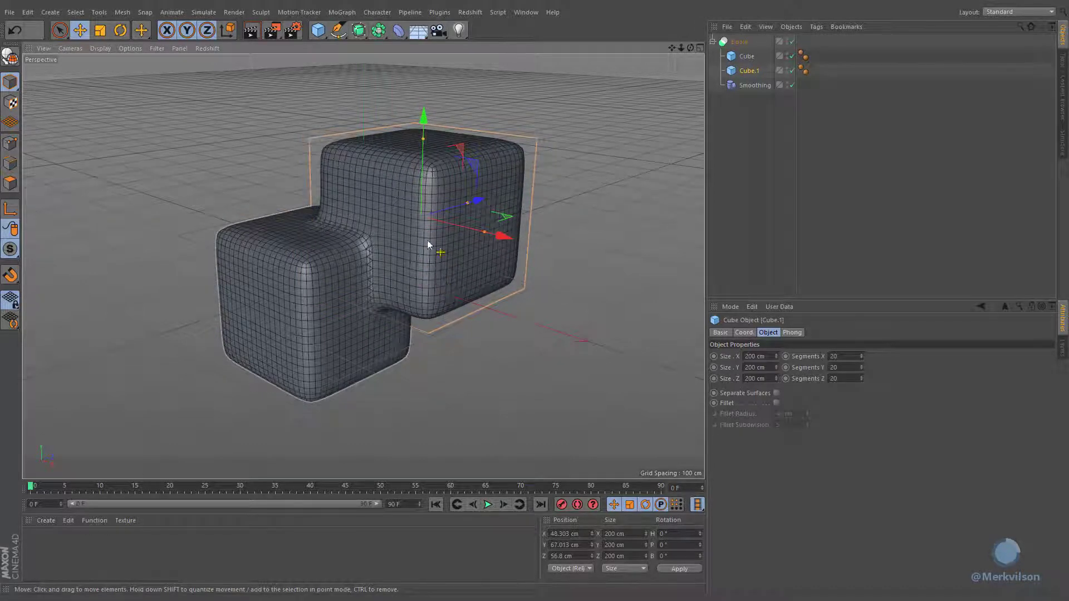
pyautogui.click(739, 41)
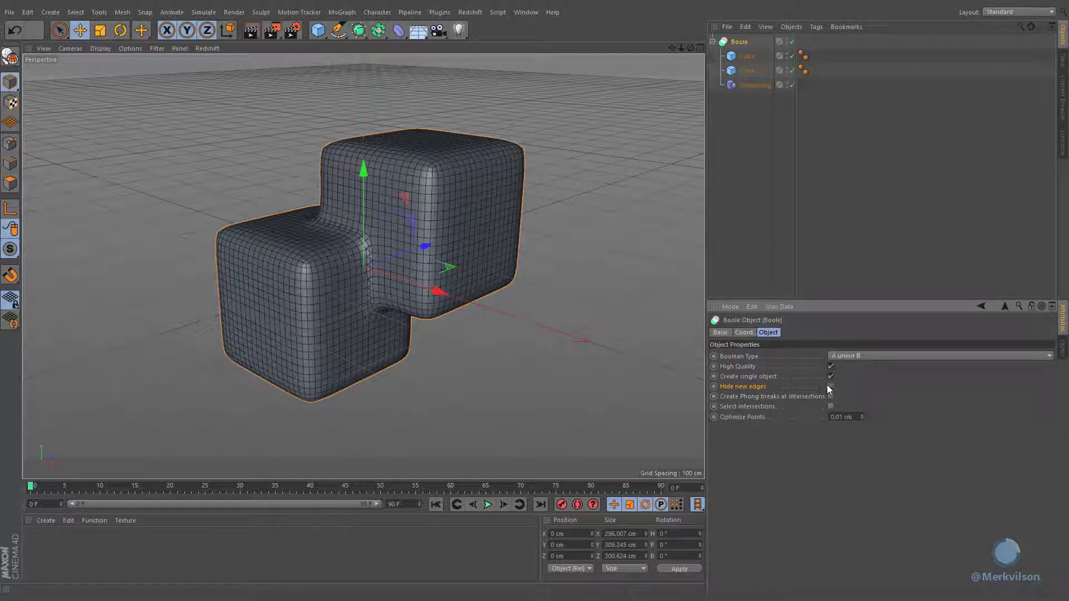
pyautogui.click(830, 387)
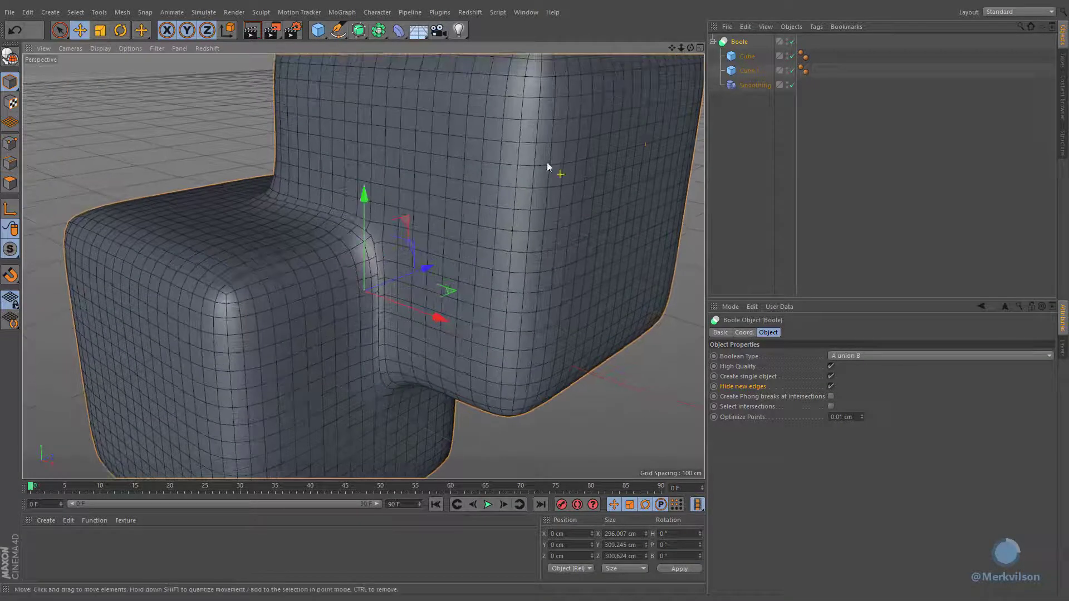
pyautogui.click(830, 386)
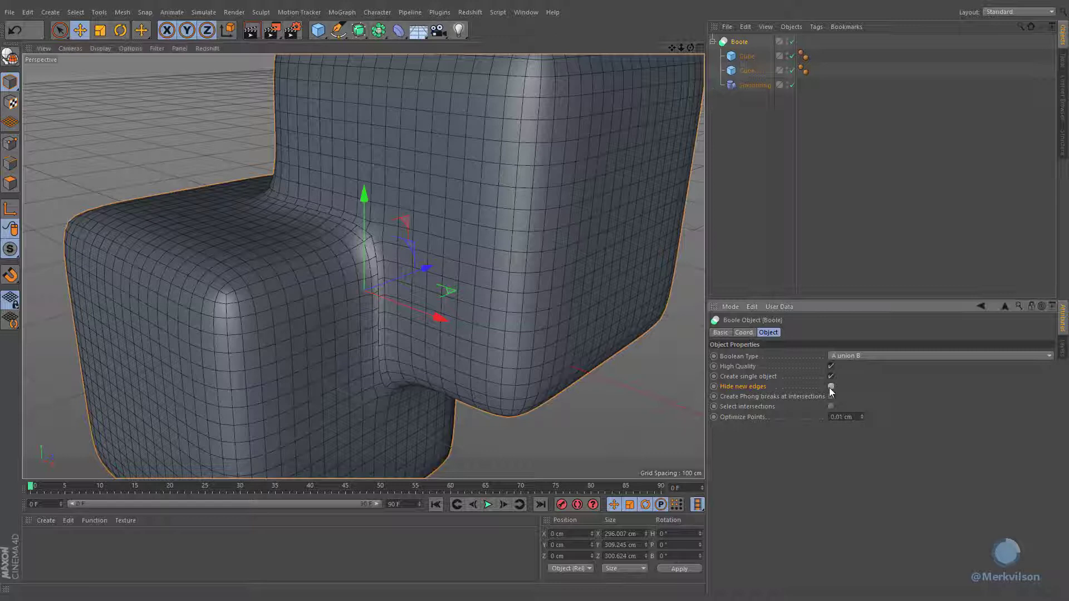
pyautogui.click(831, 386)
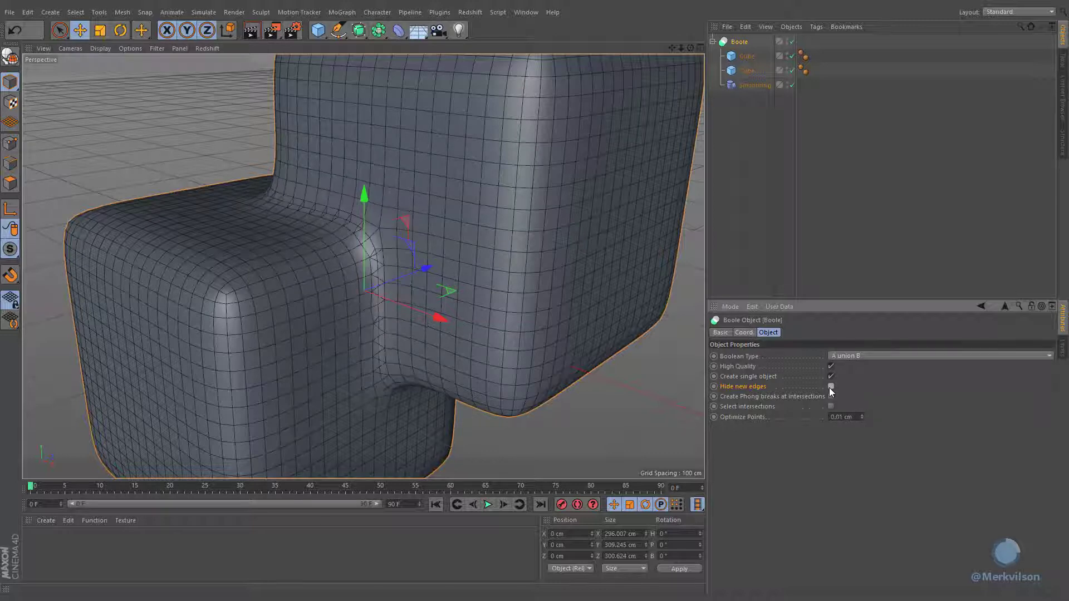
pyautogui.click(749, 70)
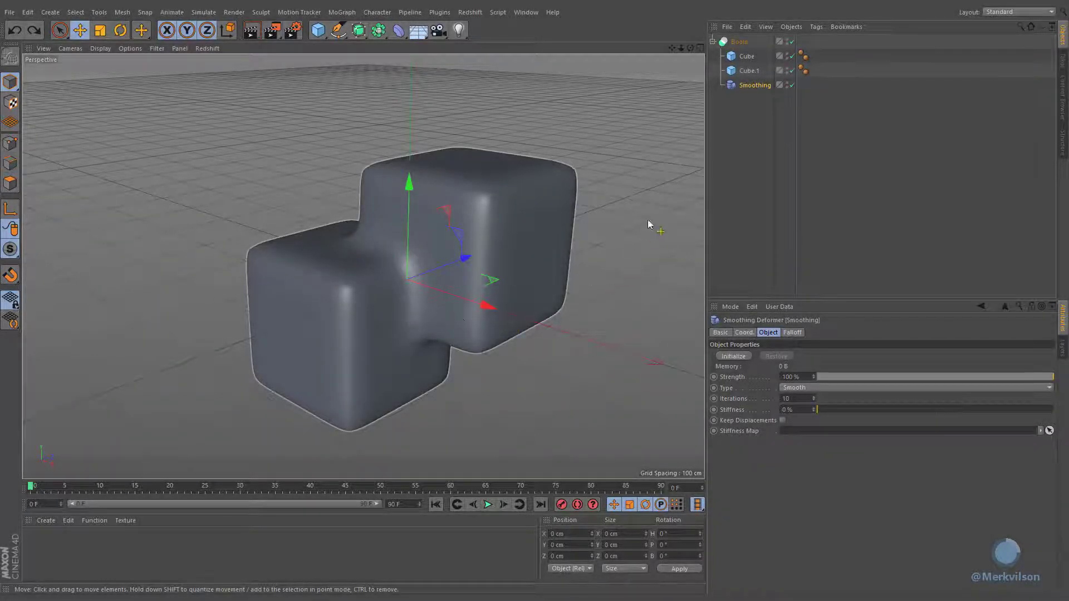
# Select the Boole intersection edges and add a Bevel deformer to the seam
pyautogui.click(739, 41)
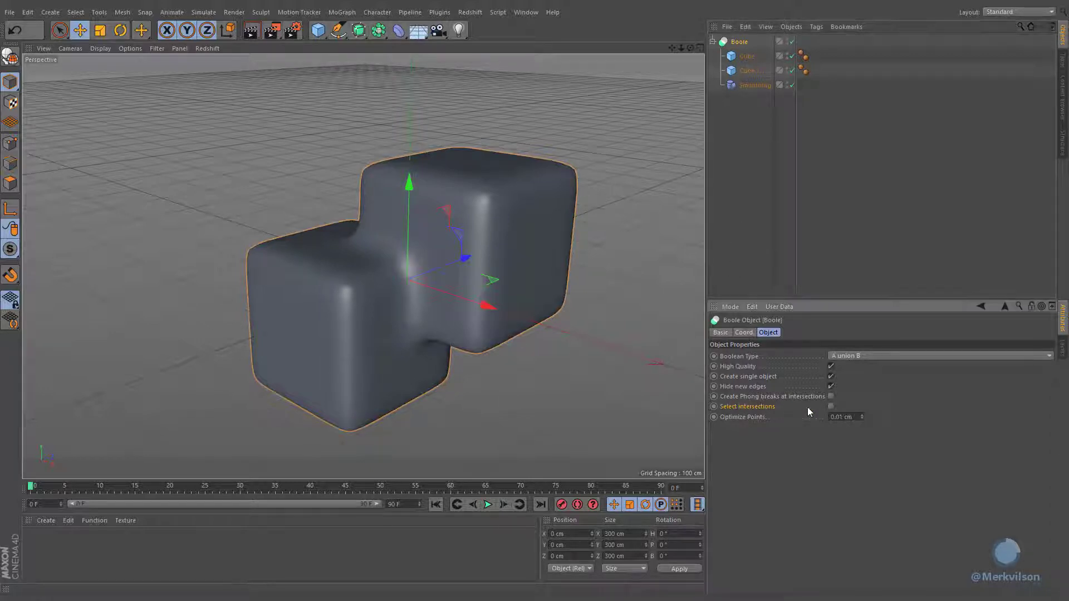
pyautogui.click(830, 407)
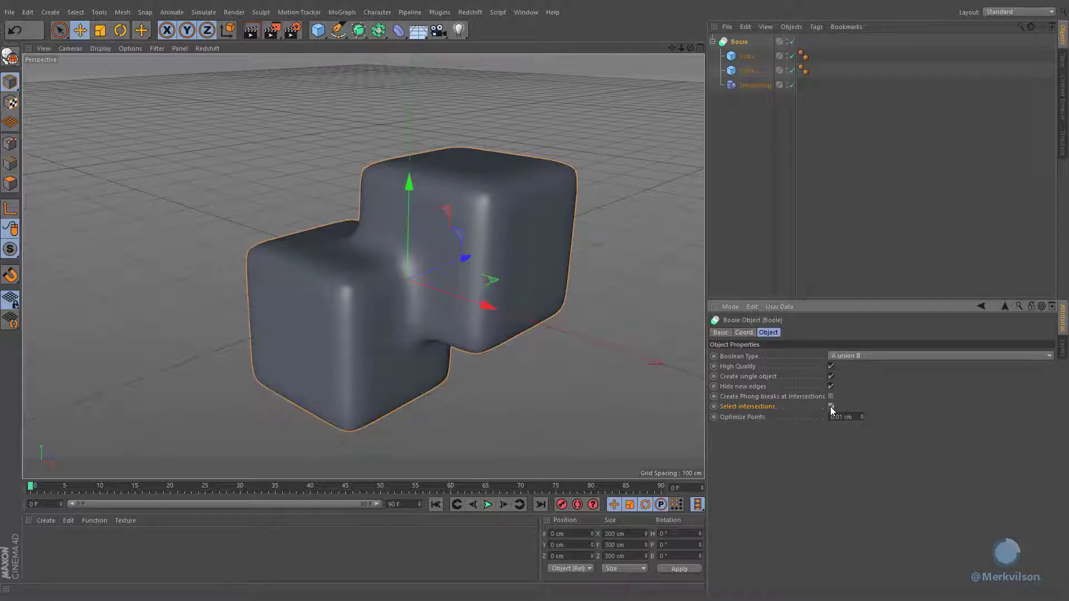
pyautogui.click(830, 407)
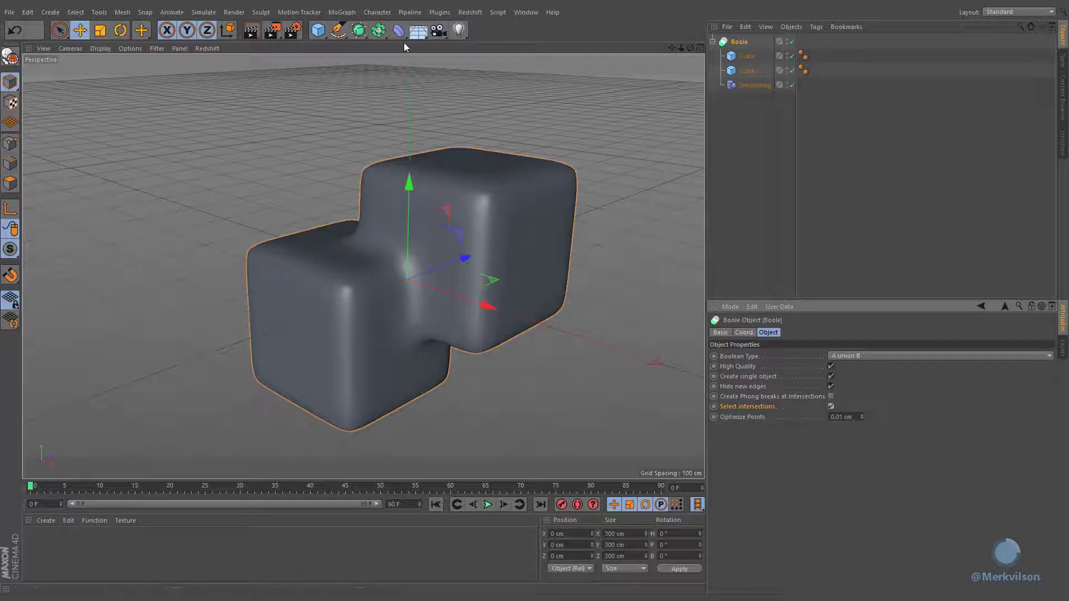
pyautogui.click(377, 30)
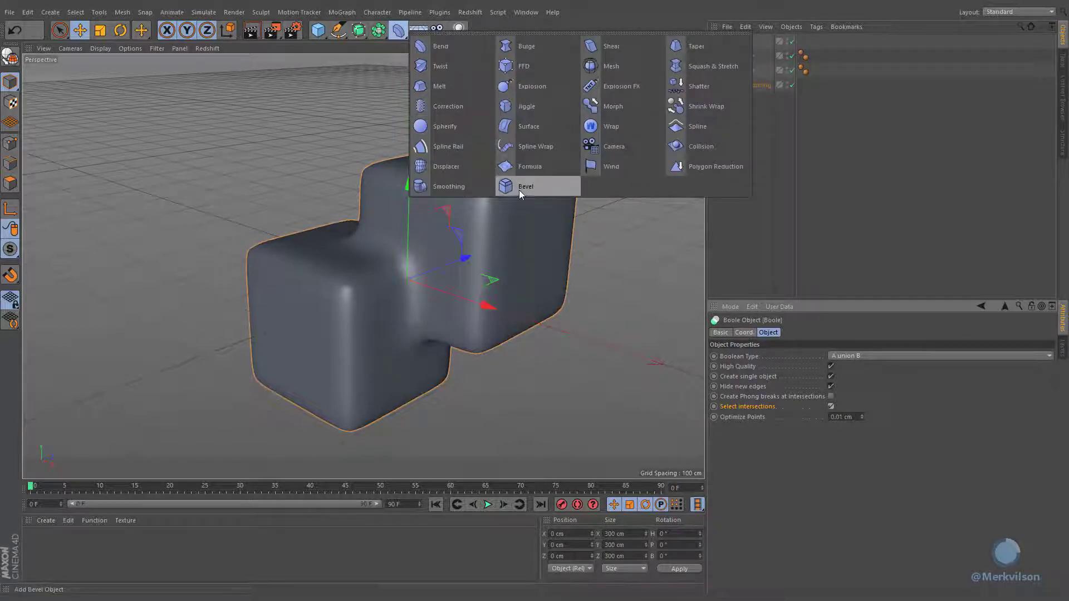
pyautogui.click(525, 186)
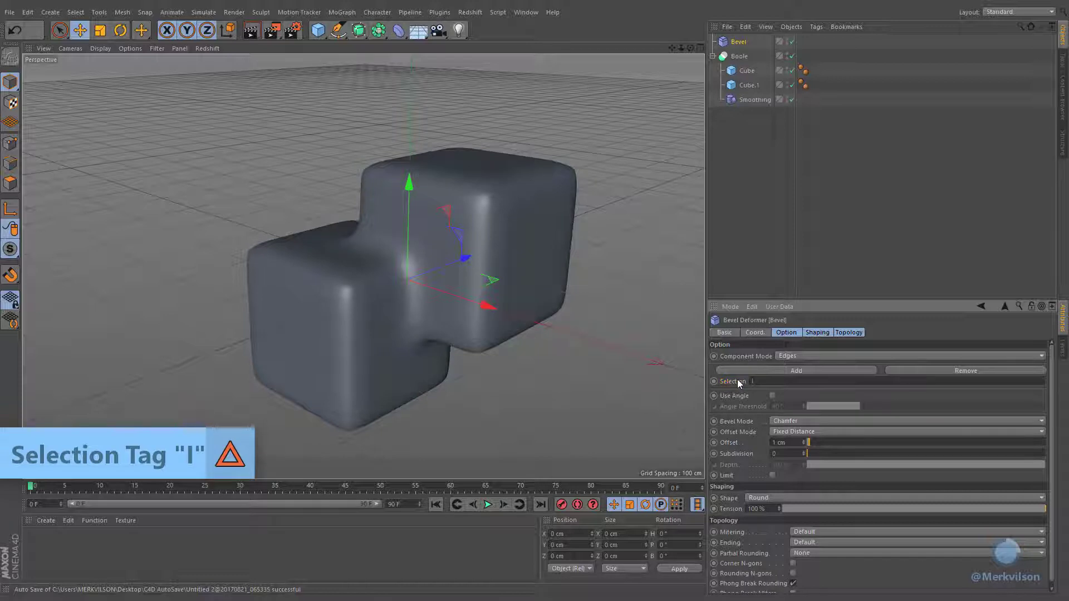
pyautogui.moveTo(735, 111)
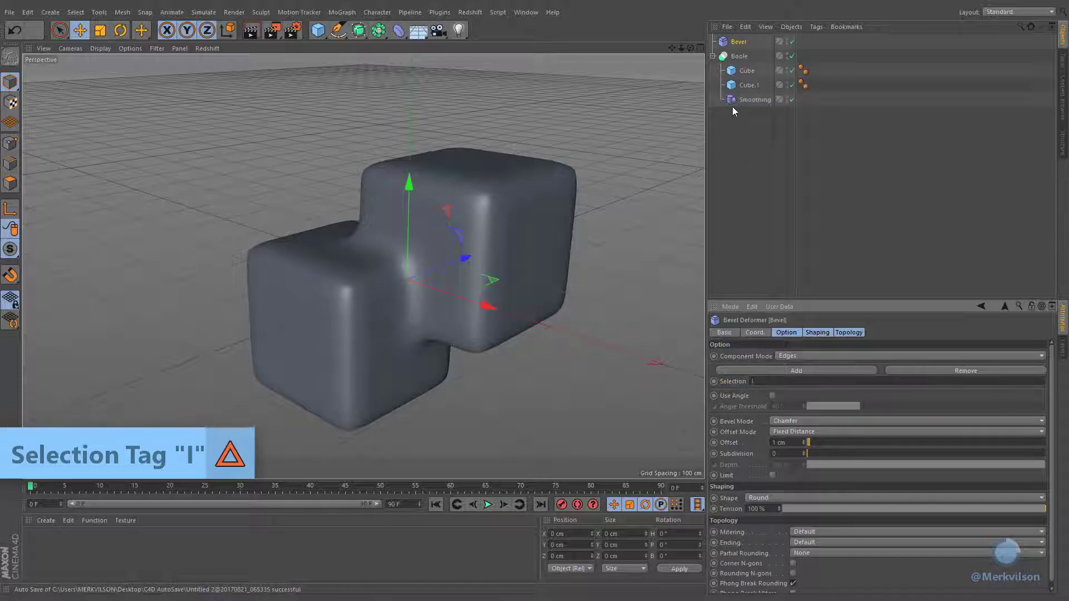
# Raise the Bevel offset to 17 cm, resize Cube.1, then open the head scene file
pyautogui.click(754, 99)
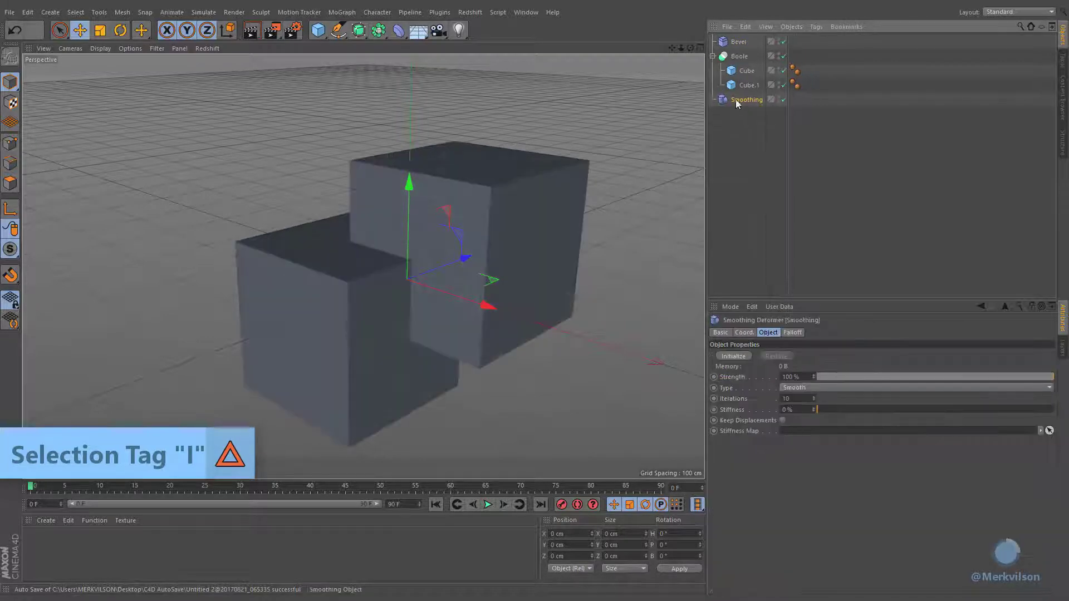
pyautogui.click(738, 42)
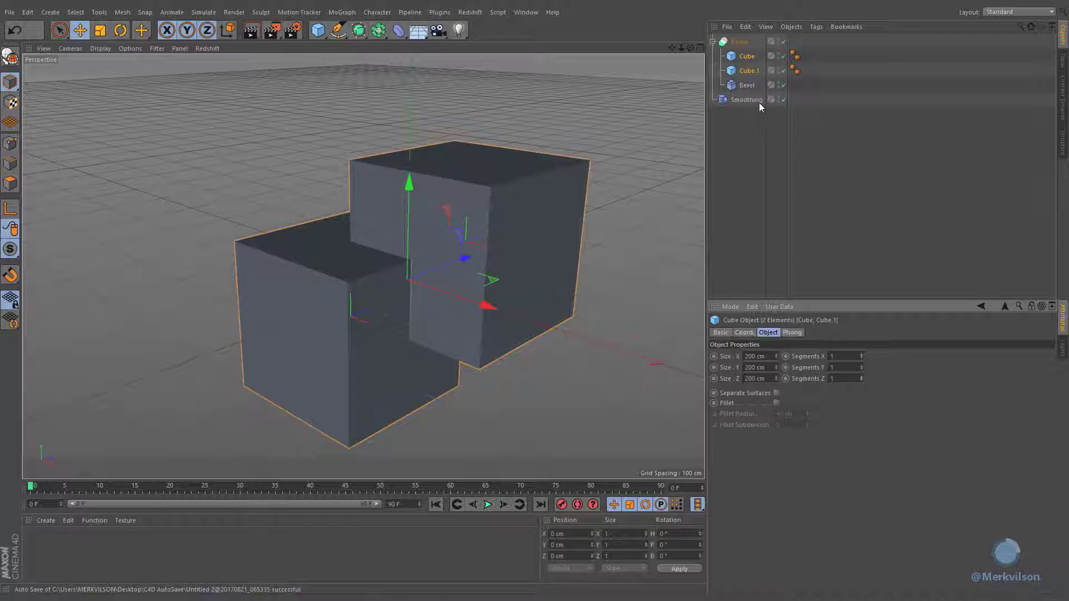
pyautogui.click(746, 85)
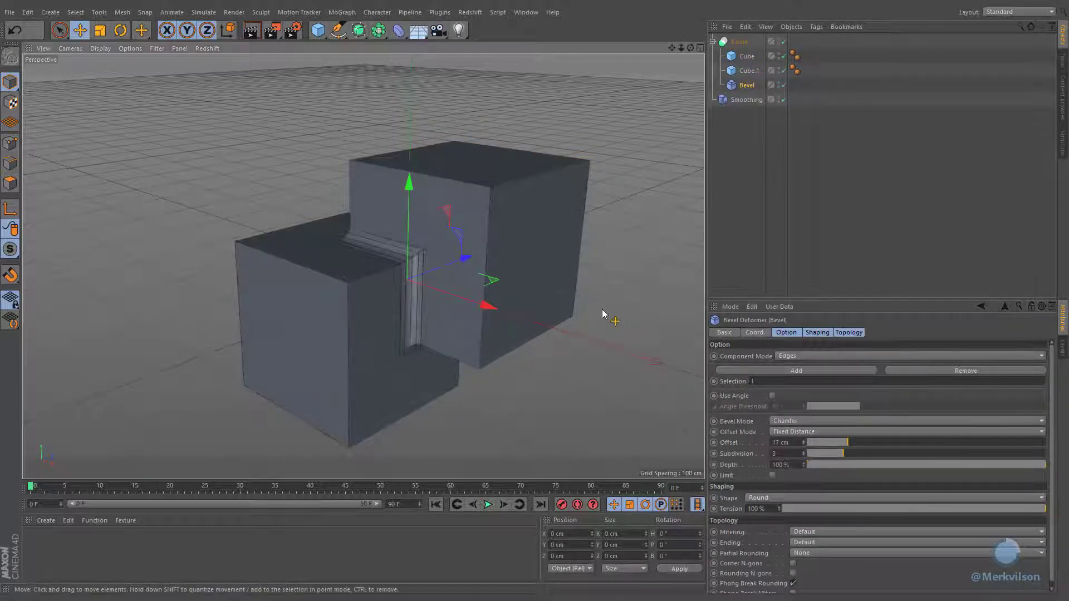
pyautogui.click(749, 70)
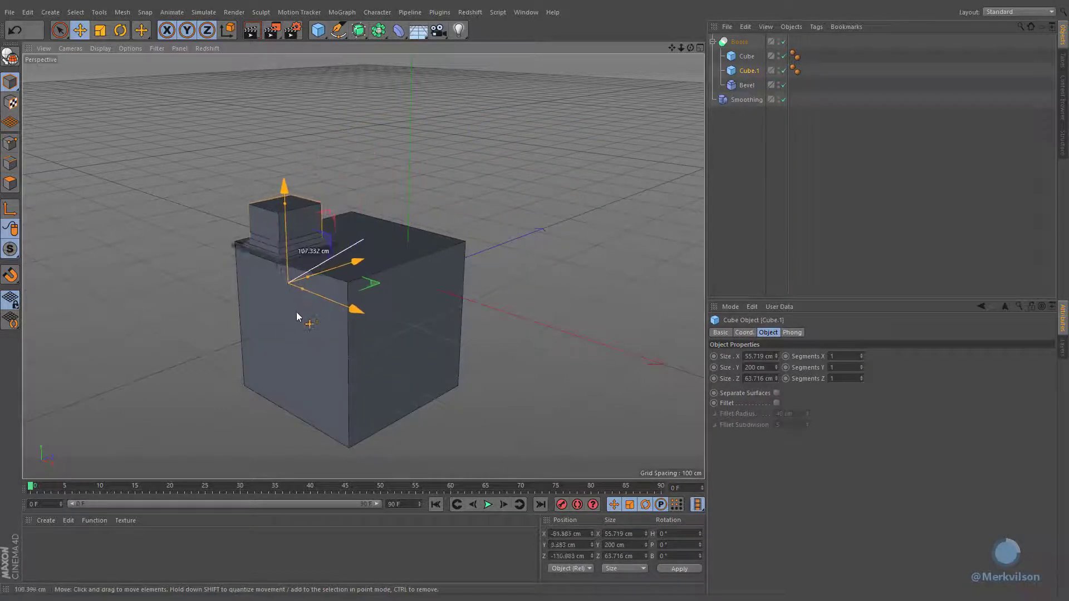
pyautogui.click(119, 30)
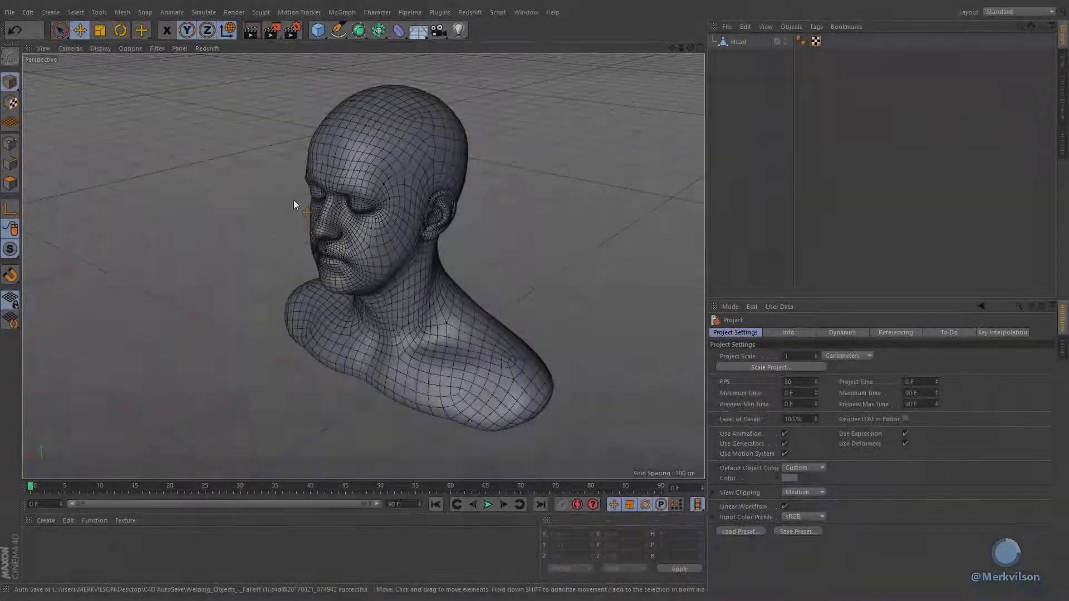
# Add a Boole set to A union B with Create single object and Hide new edges
pyautogui.click(378, 30)
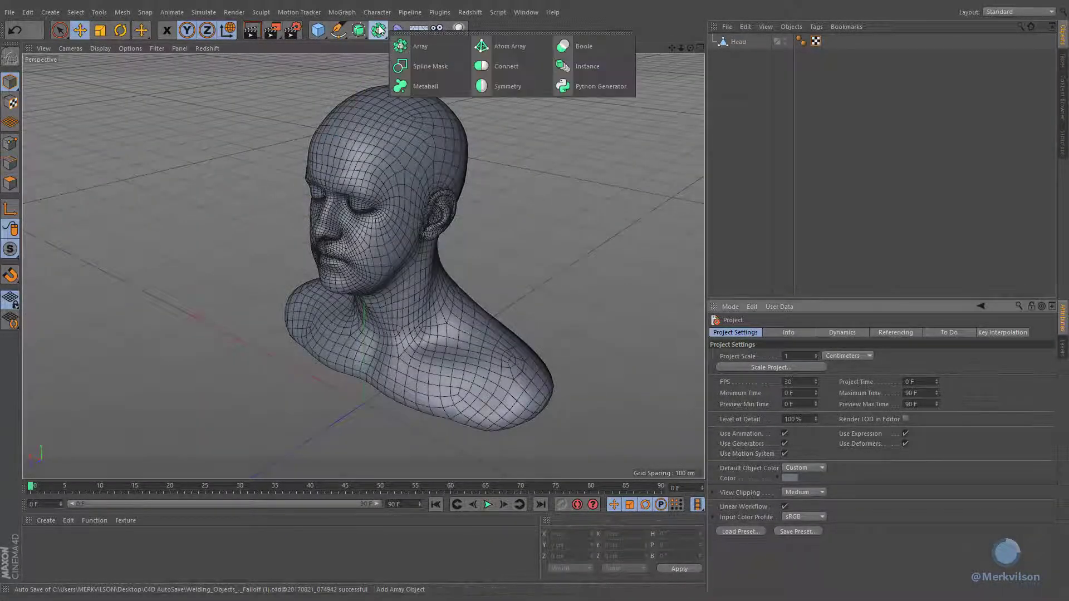
pyautogui.click(582, 45)
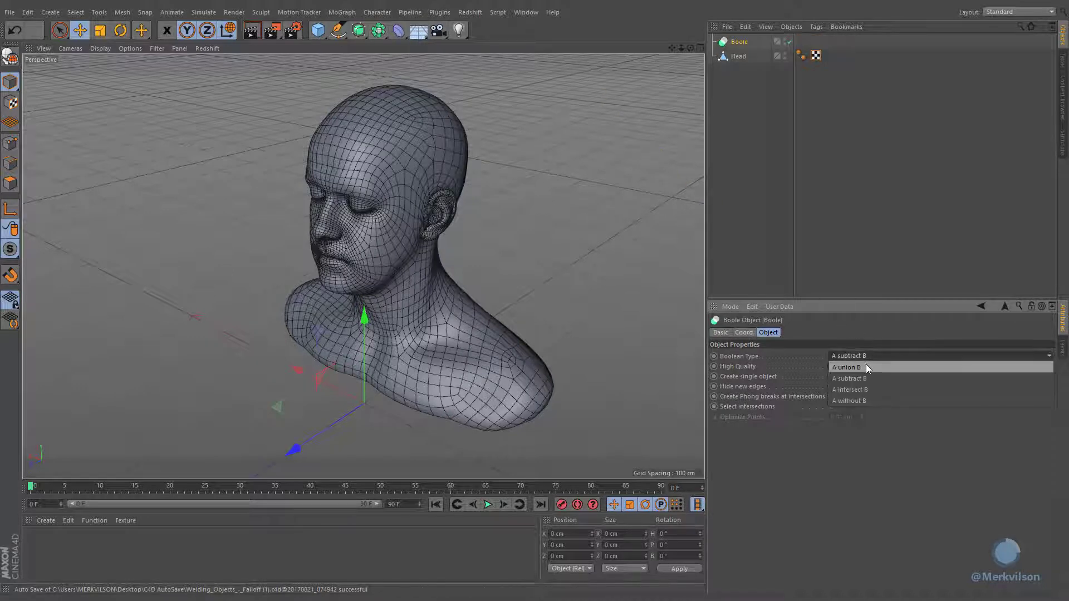
pyautogui.click(845, 367)
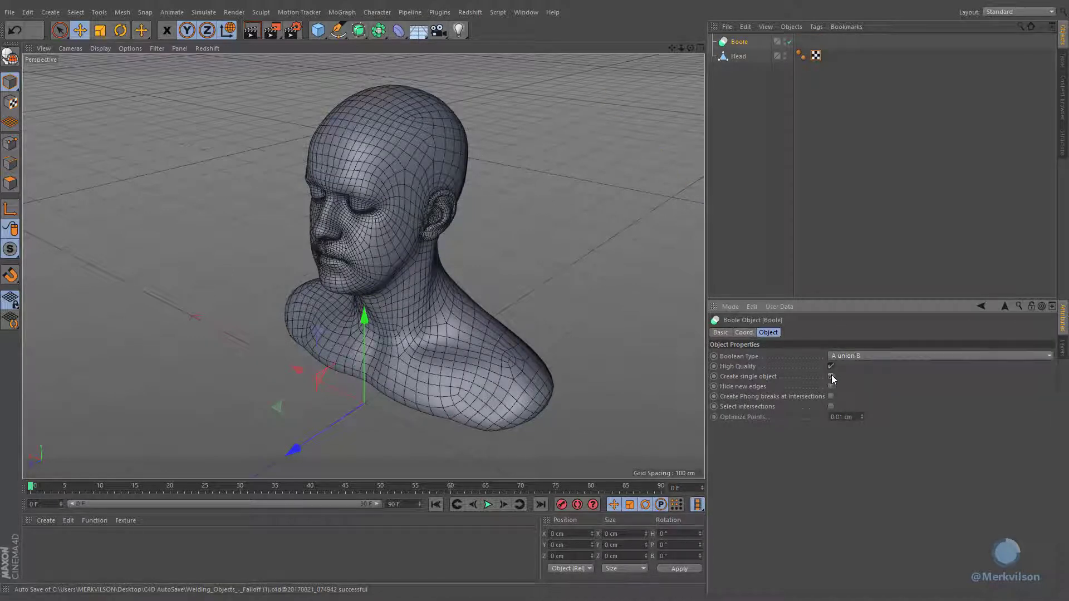
pyautogui.click(831, 386)
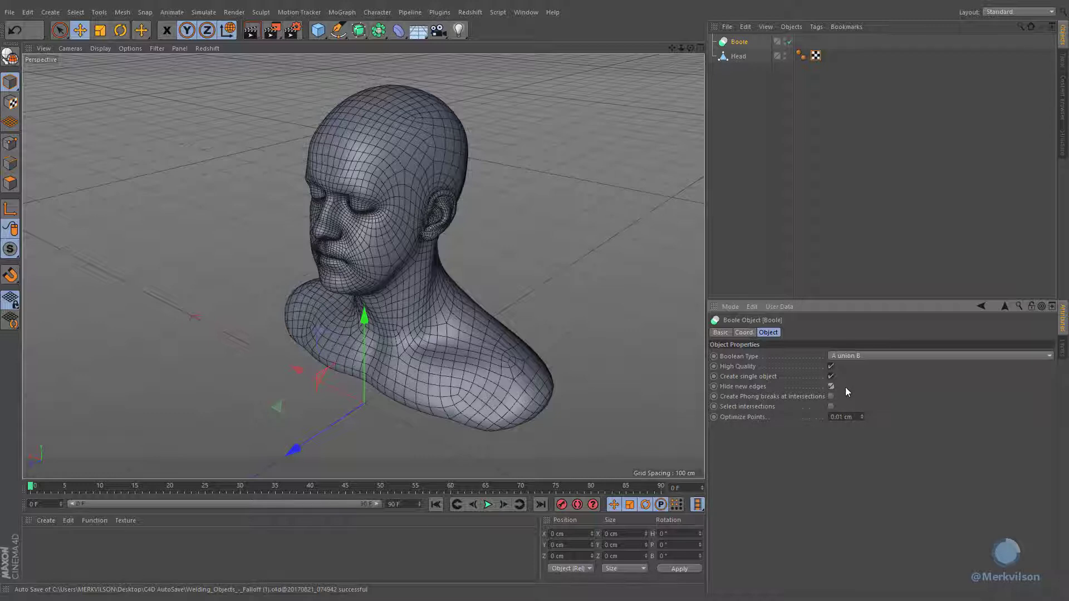
pyautogui.moveTo(317, 30)
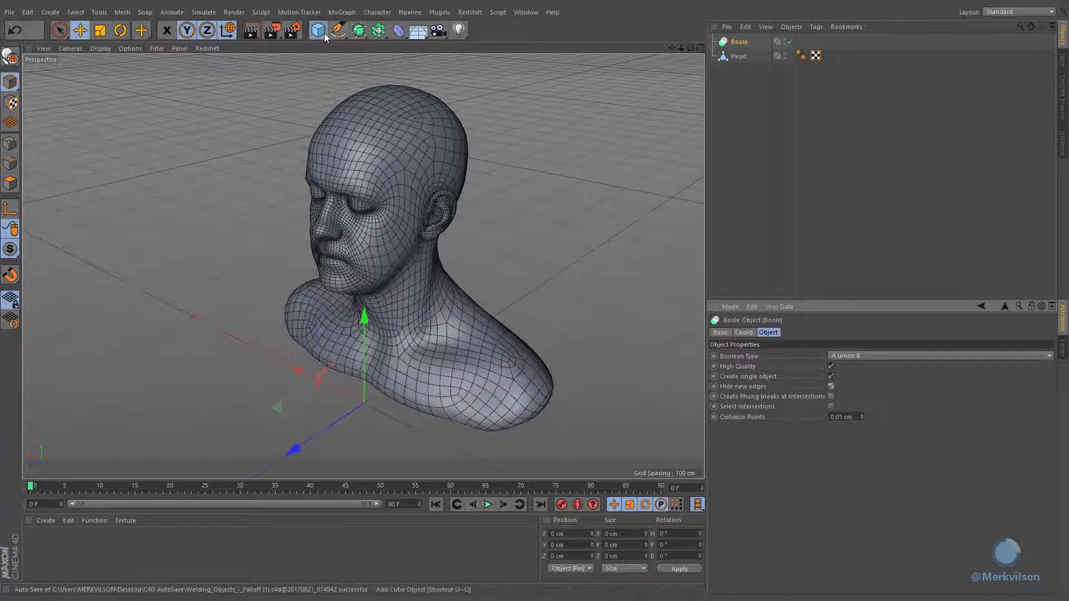
# Add a torus sliced to 180°, parent Head and Torus under the Boole, and add a Smoothing deformer
pyautogui.click(317, 31)
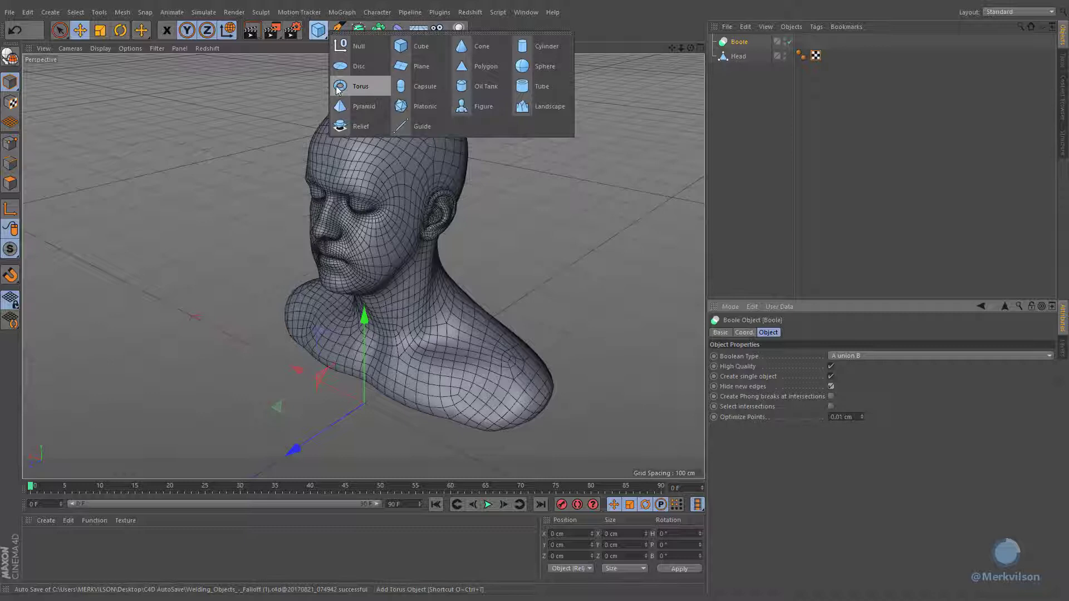
pyautogui.click(360, 86)
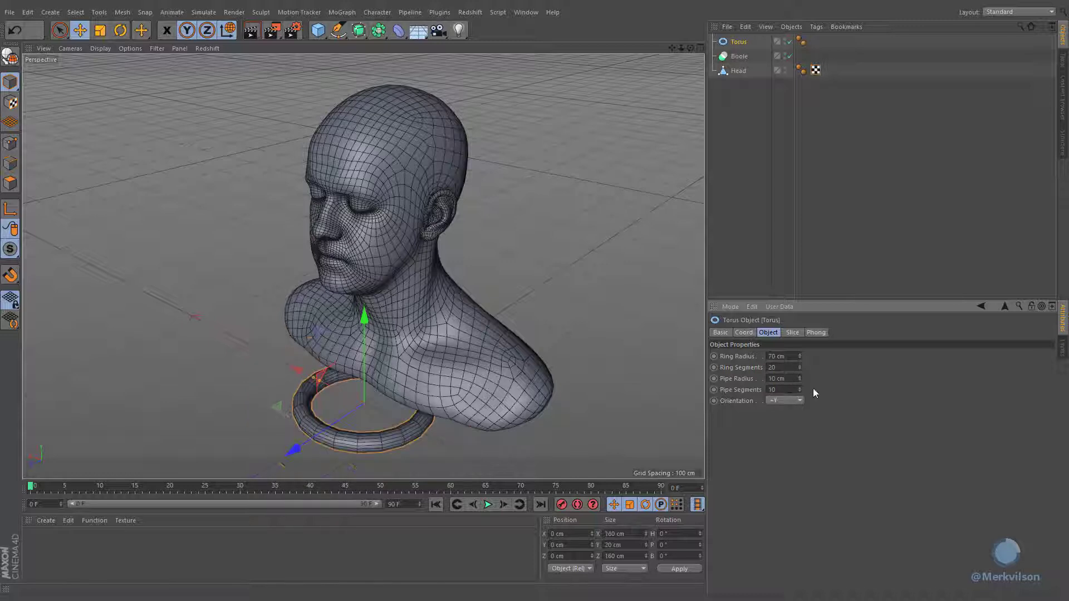
pyautogui.click(792, 332)
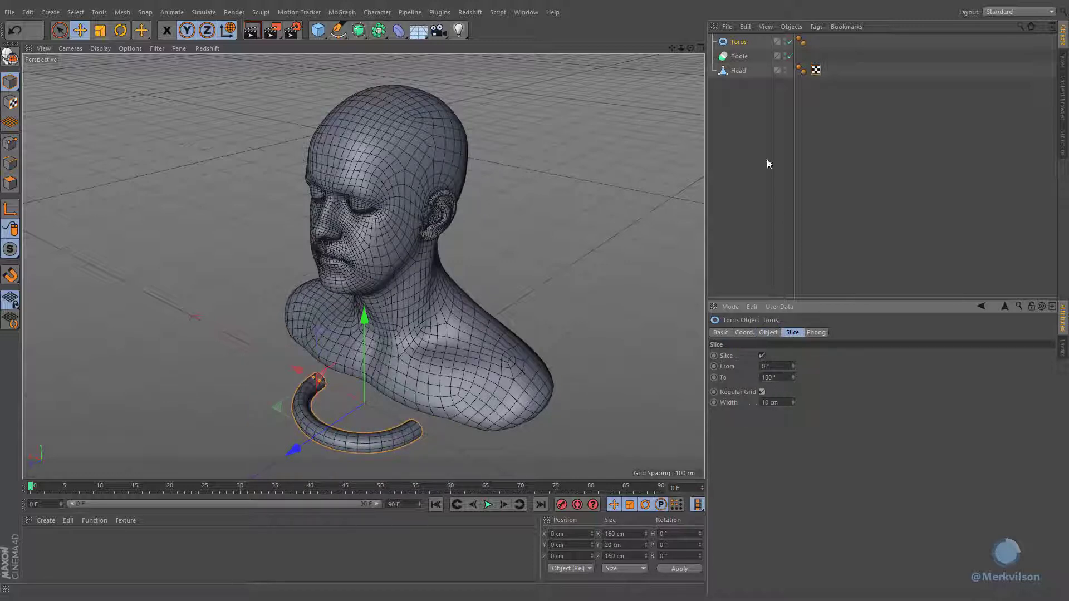
pyautogui.click(741, 55)
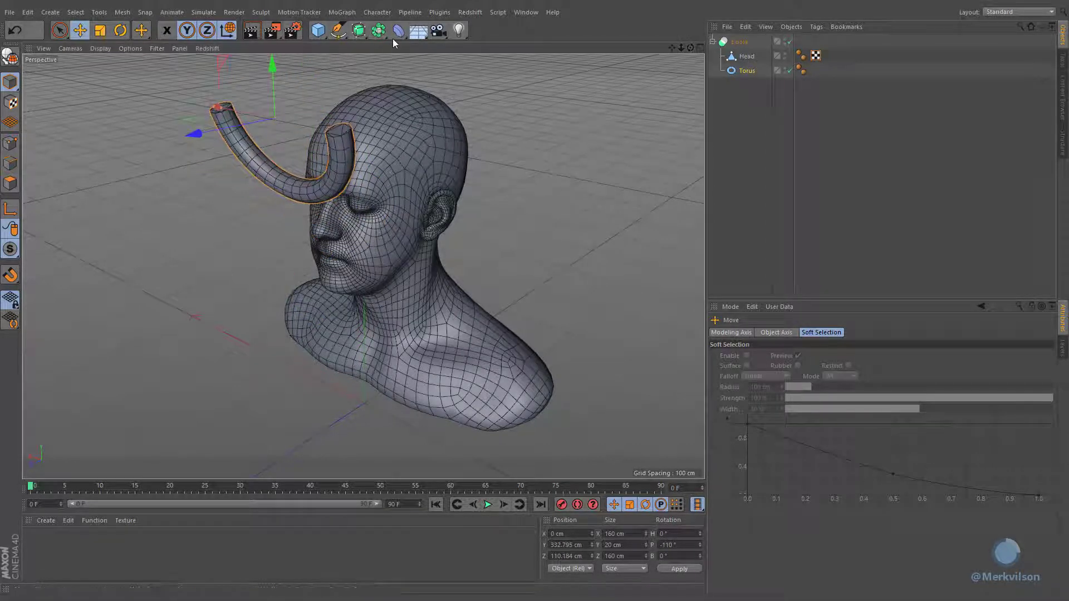
pyautogui.click(397, 30)
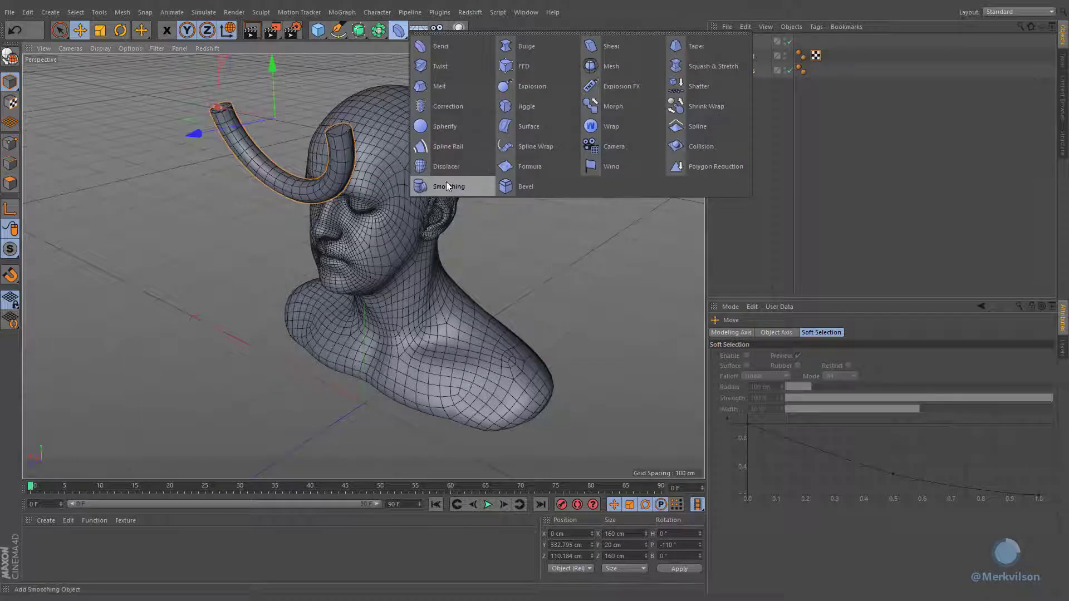
pyautogui.click(447, 186)
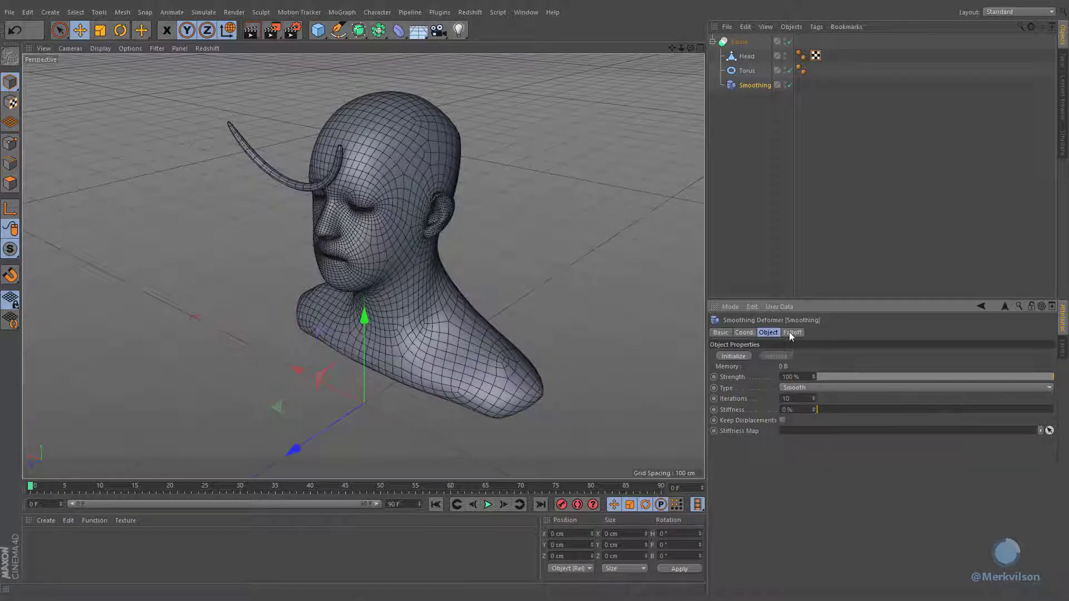
# Set the Smoothing deformer's falloff shape to Torus
pyautogui.click(791, 332)
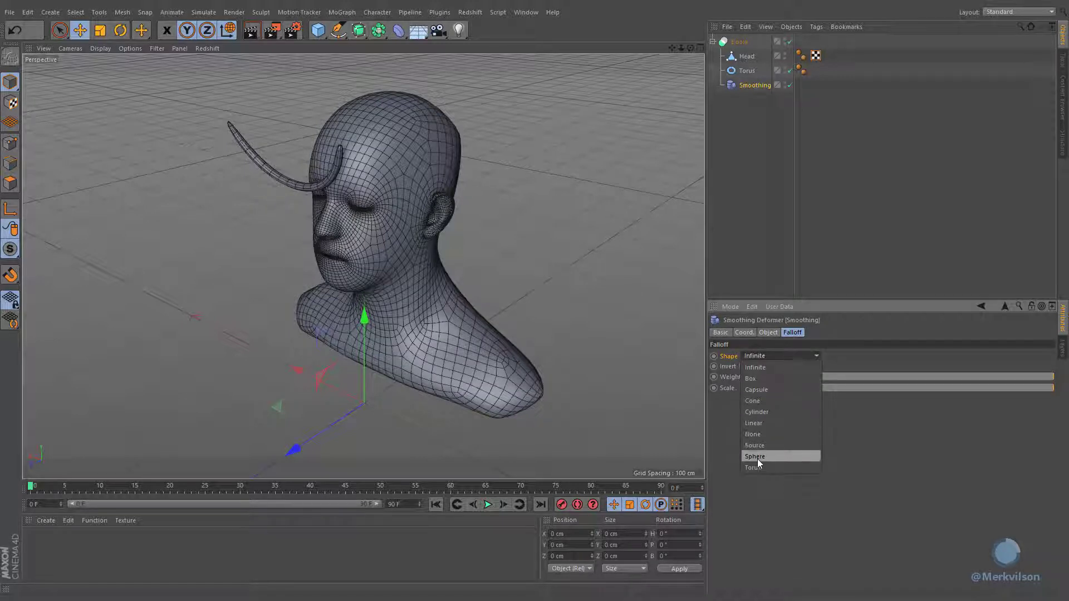
pyautogui.click(753, 467)
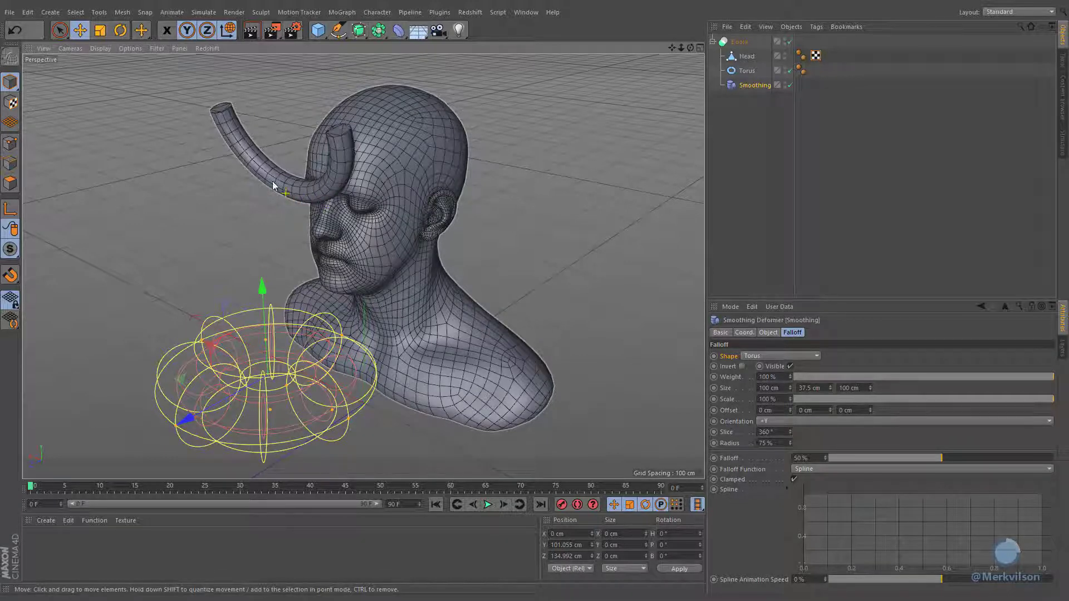
pyautogui.moveTo(321, 192)
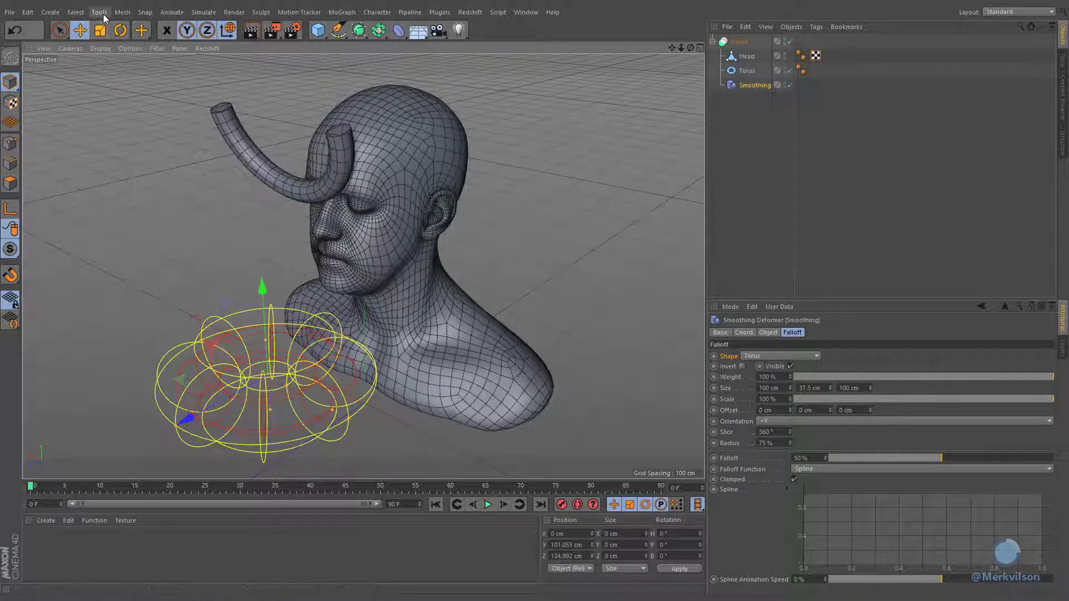
# Transfer the falloff's placement onto the Torus via Arrange Objects > Transfer
pyautogui.click(100, 11)
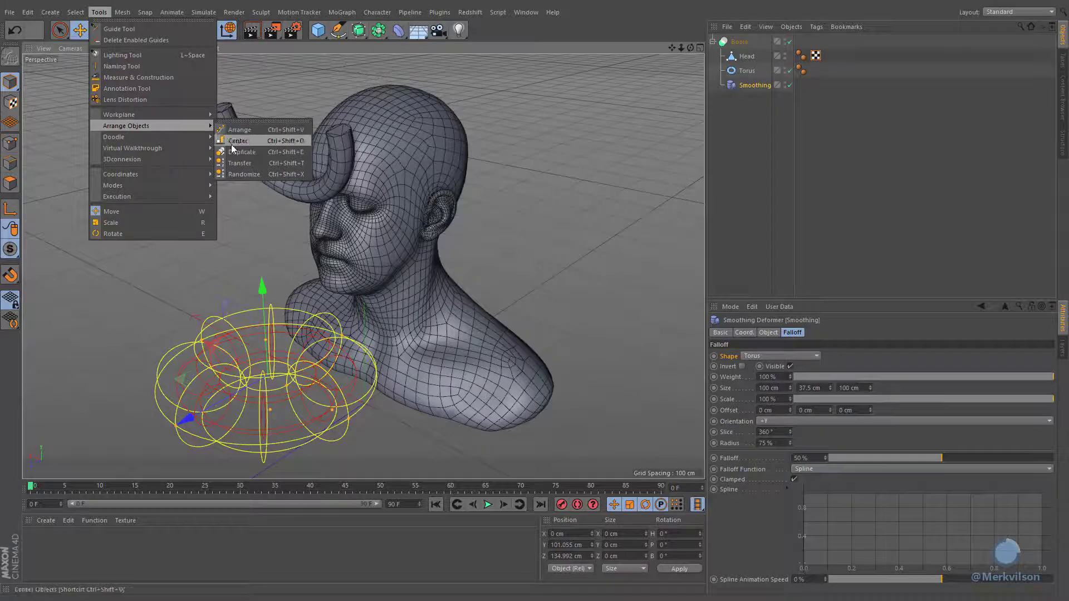
pyautogui.moveTo(240, 162)
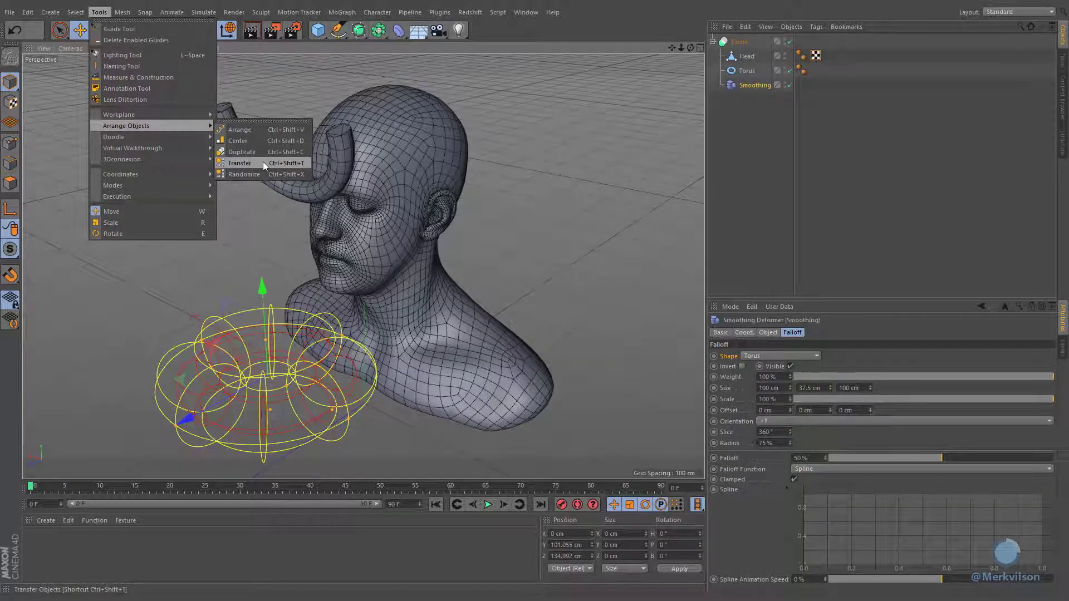
pyautogui.click(240, 163)
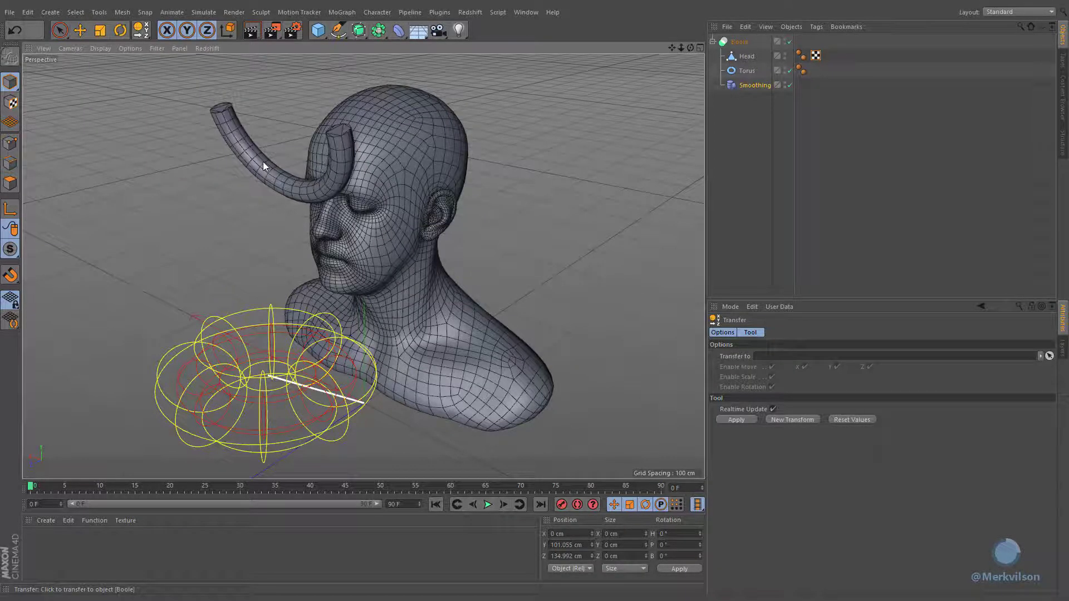
pyautogui.click(747, 70)
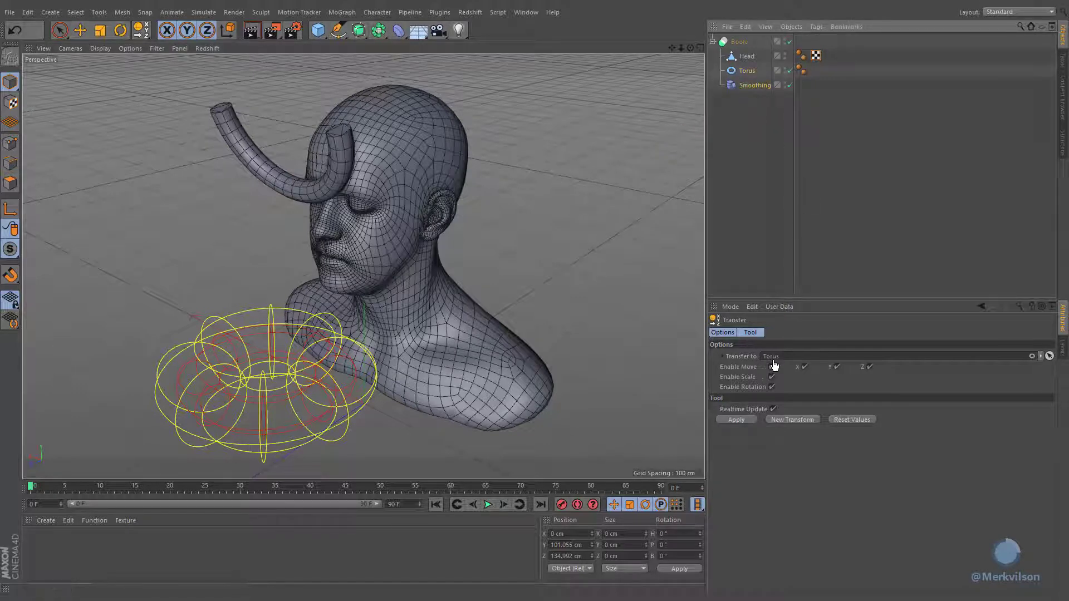
pyautogui.click(734, 420)
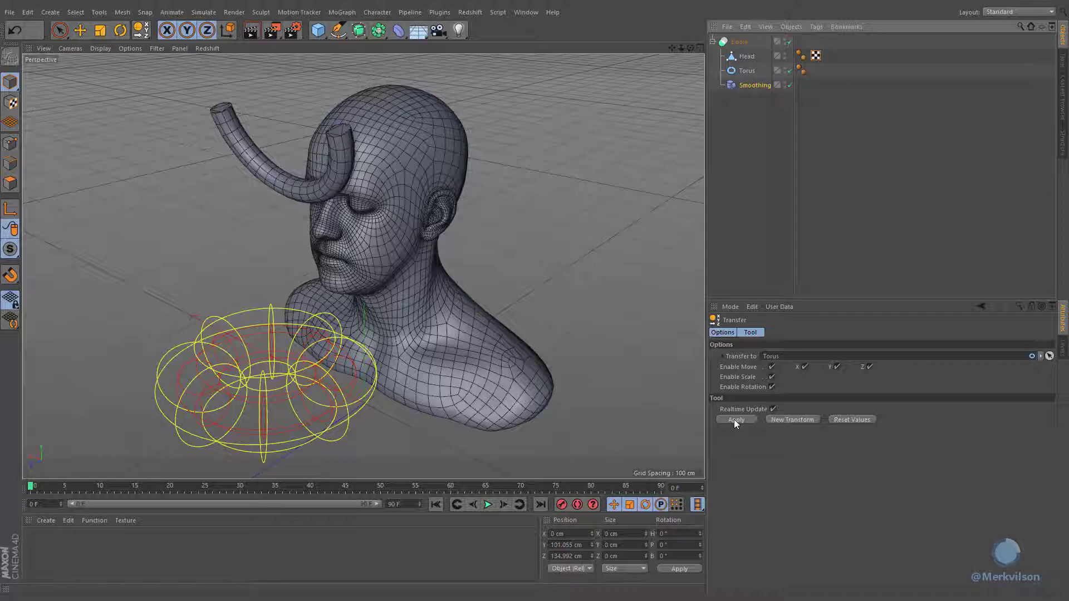
pyautogui.click(734, 419)
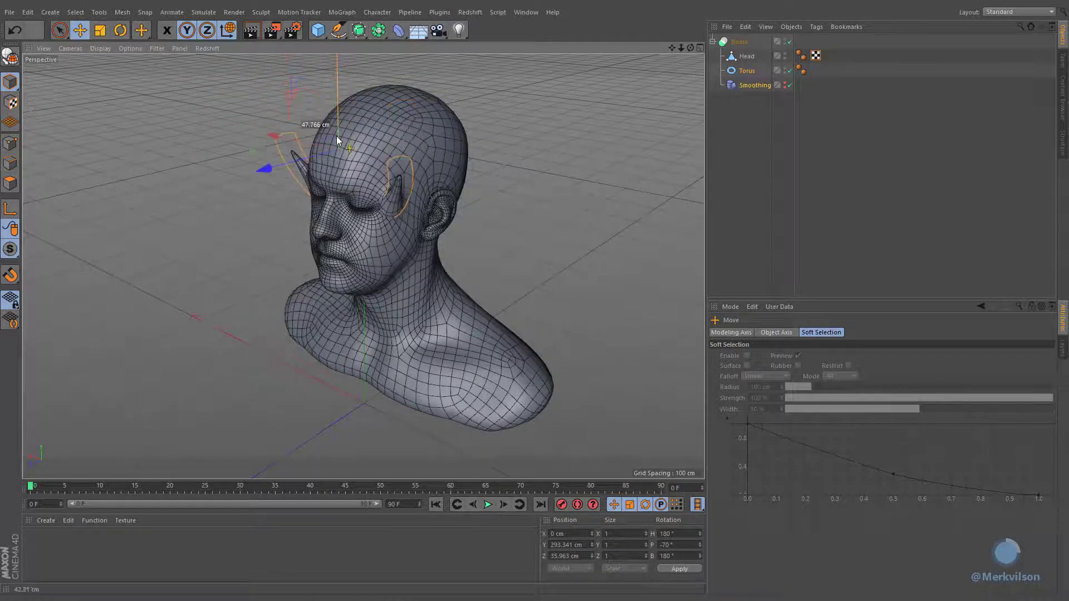
# Reposition the horn torus where it meets the forehead
pyautogui.moveTo(340, 143); pyautogui.dragTo(299, 123)
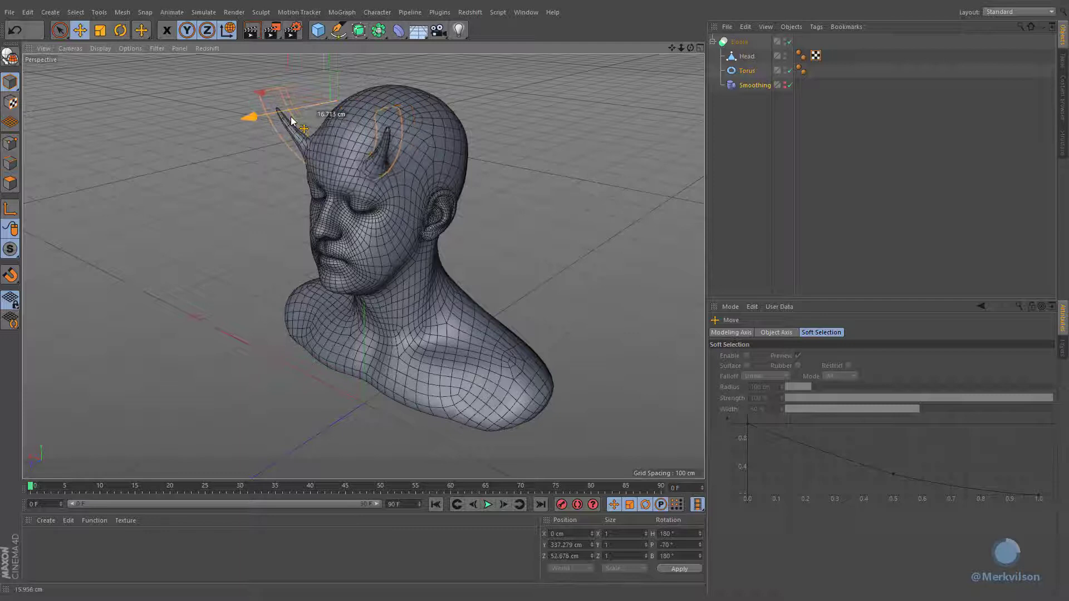
pyautogui.moveTo(248, 116); pyautogui.dragTo(254, 115)
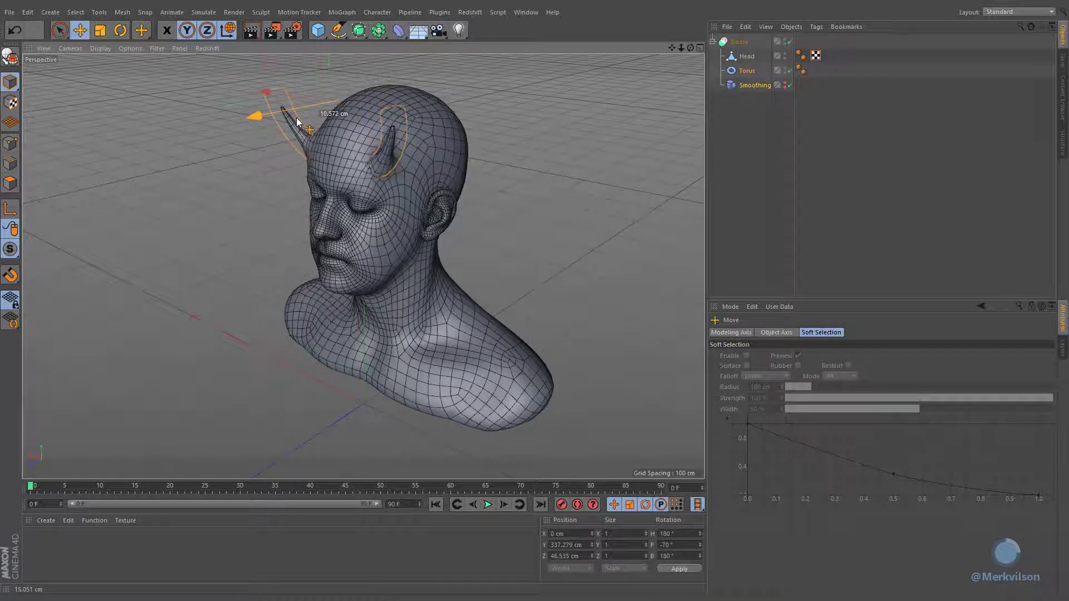
pyautogui.moveTo(292, 109); pyautogui.dragTo(333, 78)
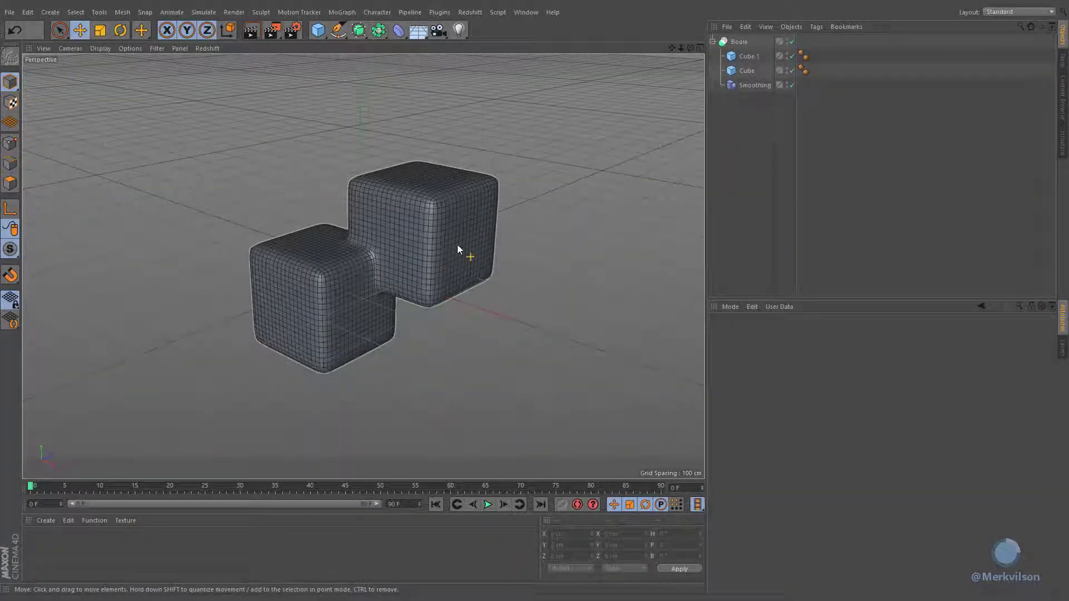
# Group Cube.1 into its own null under the Boole via Group Objects
pyautogui.click(739, 41)
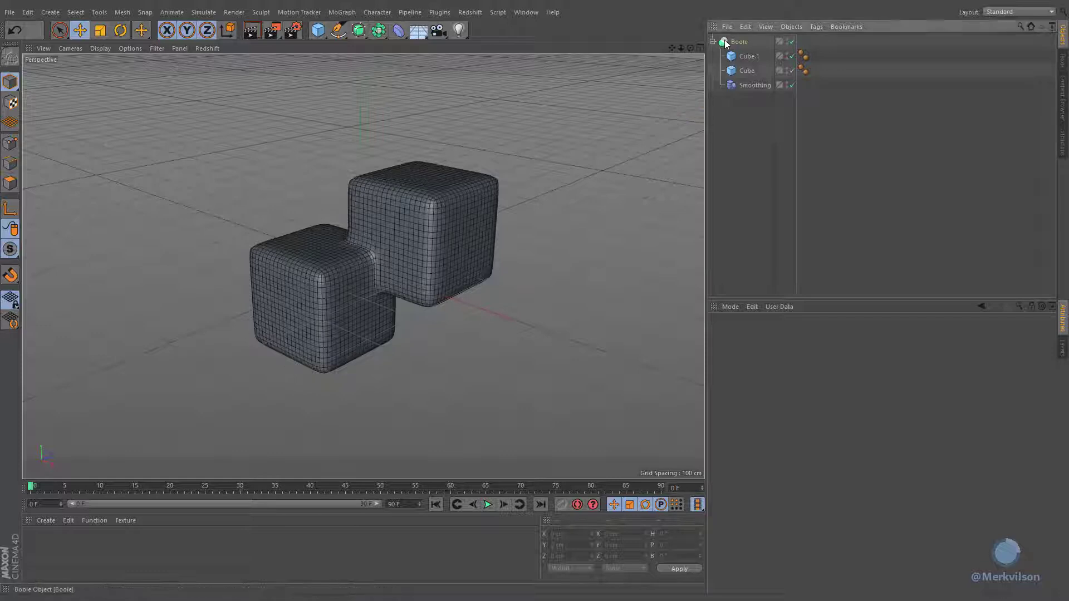
pyautogui.click(739, 42)
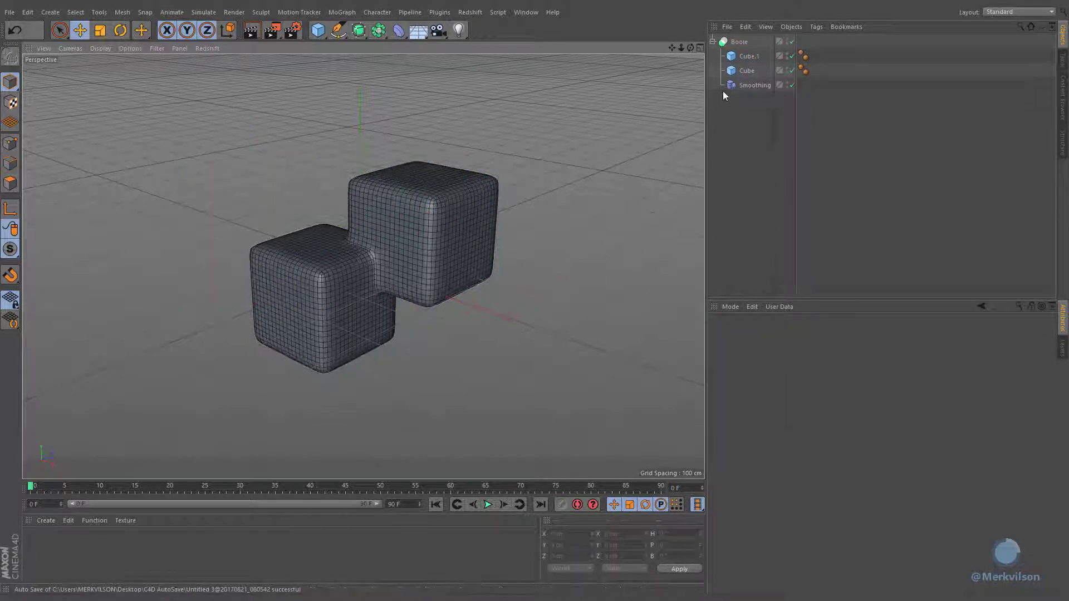
pyautogui.click(748, 56)
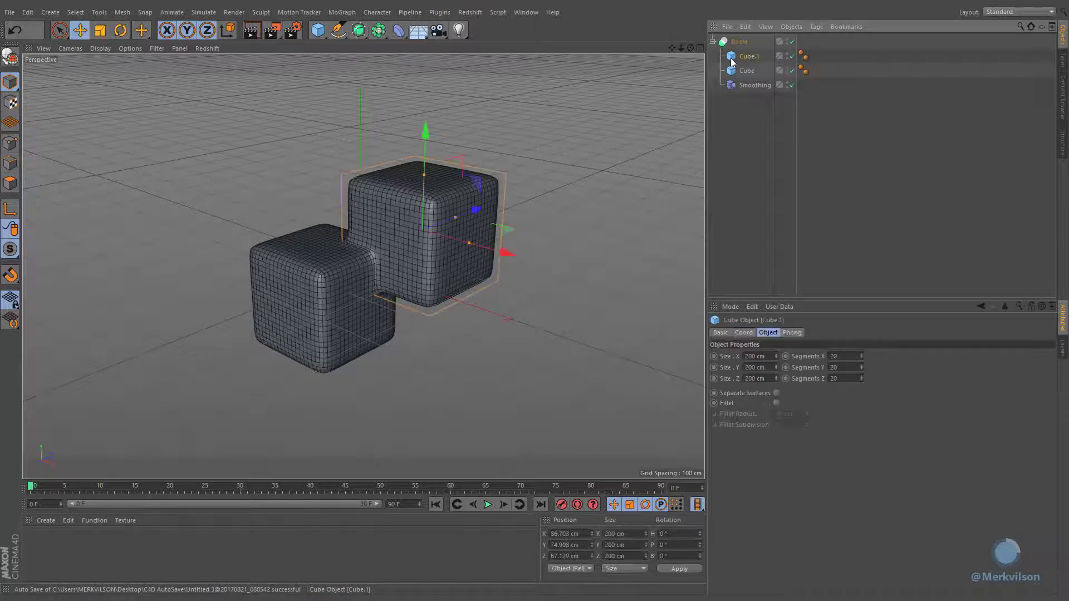
pyautogui.rightClick(748, 56)
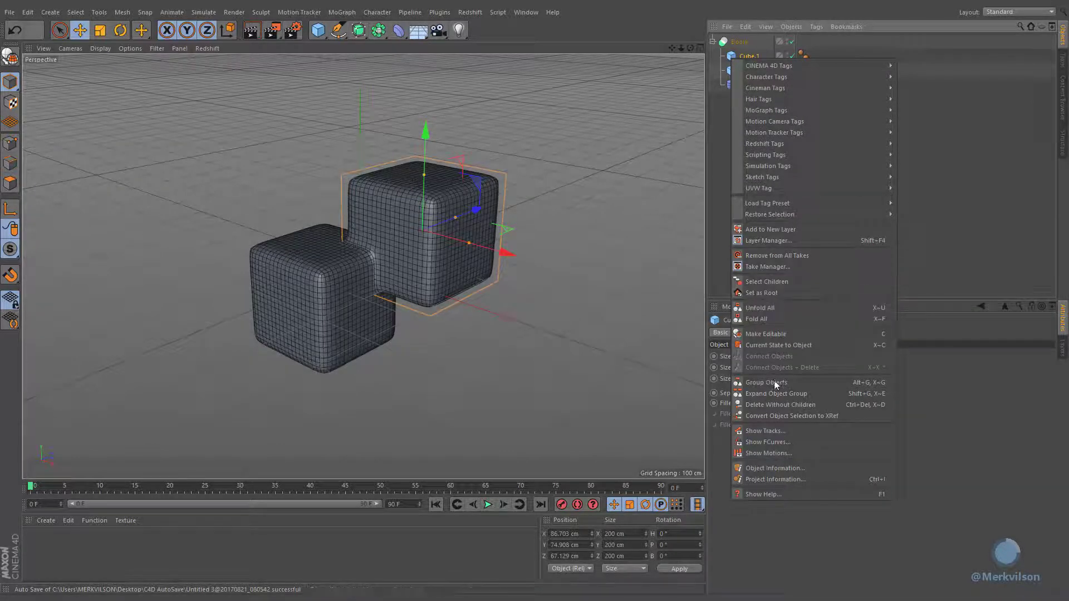
pyautogui.click(766, 382)
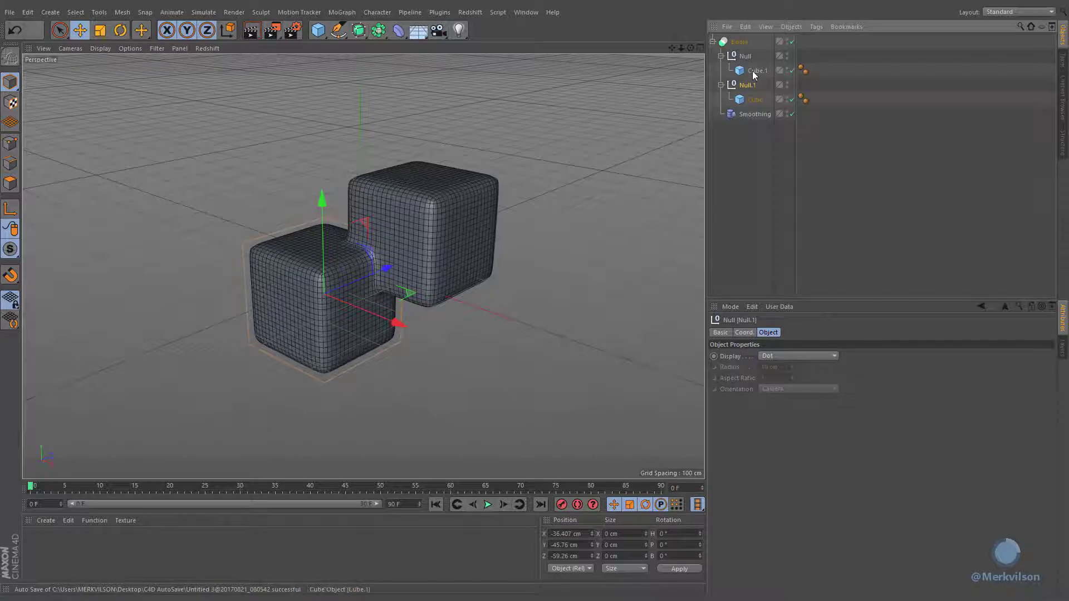
# Ctrl-drag copies of the cubes to the left and above so each null group holds three cubes
pyautogui.click(757, 69)
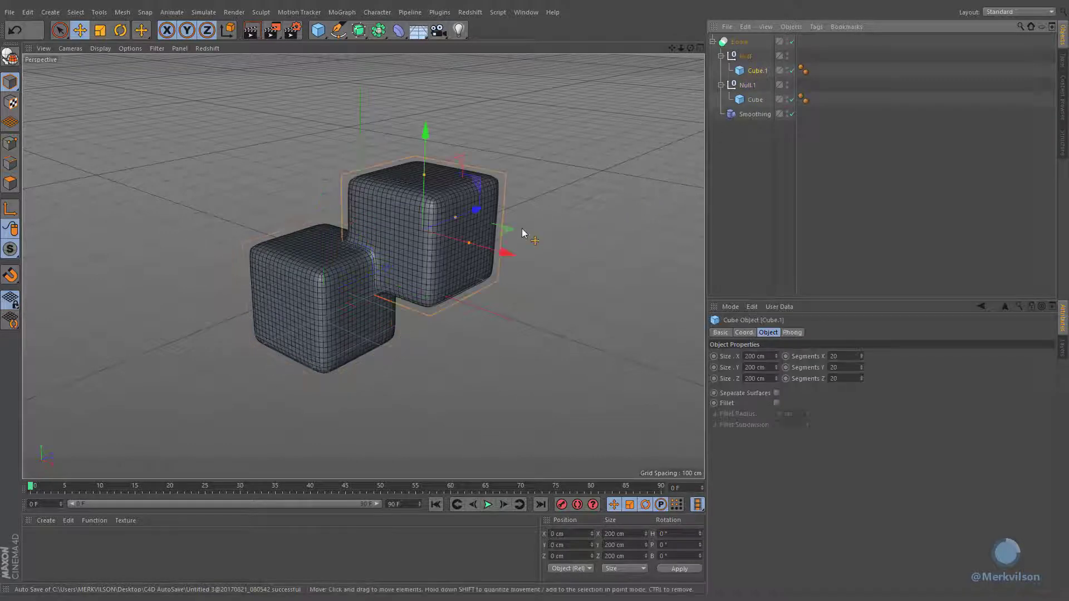
pyautogui.moveTo(514, 234); pyautogui.dragTo(354, 242)
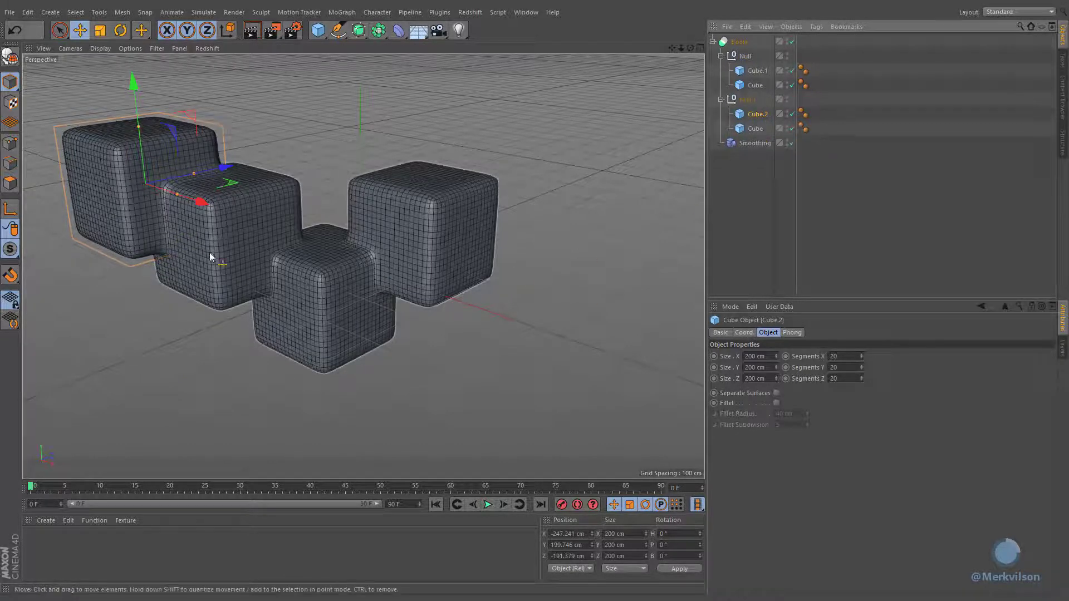
pyautogui.moveTo(211, 256); pyautogui.dragTo(191, 193)
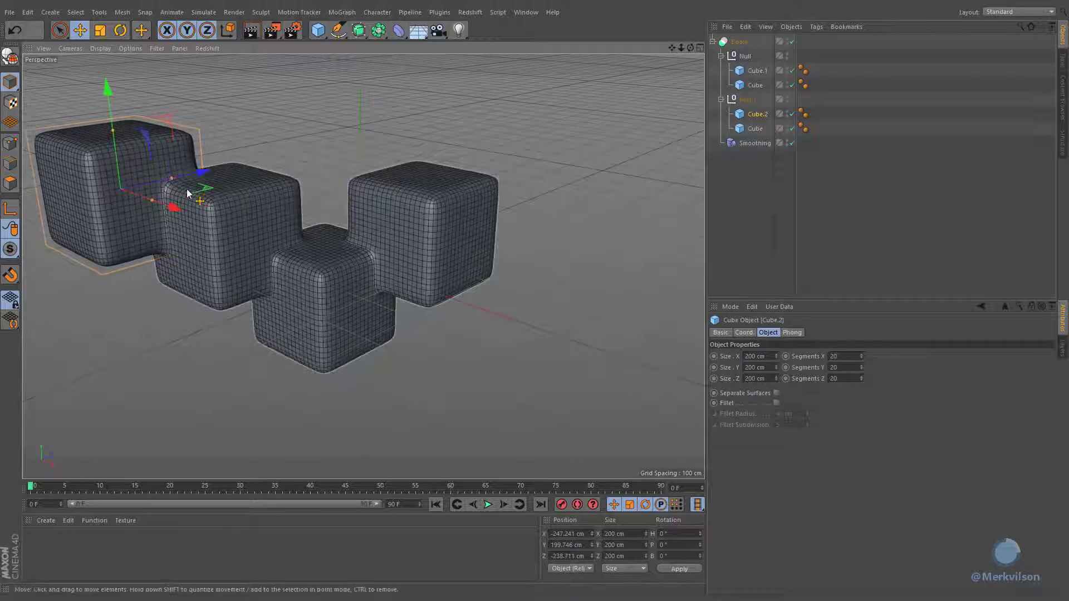
pyautogui.moveTo(170, 193); pyautogui.dragTo(283, 155)
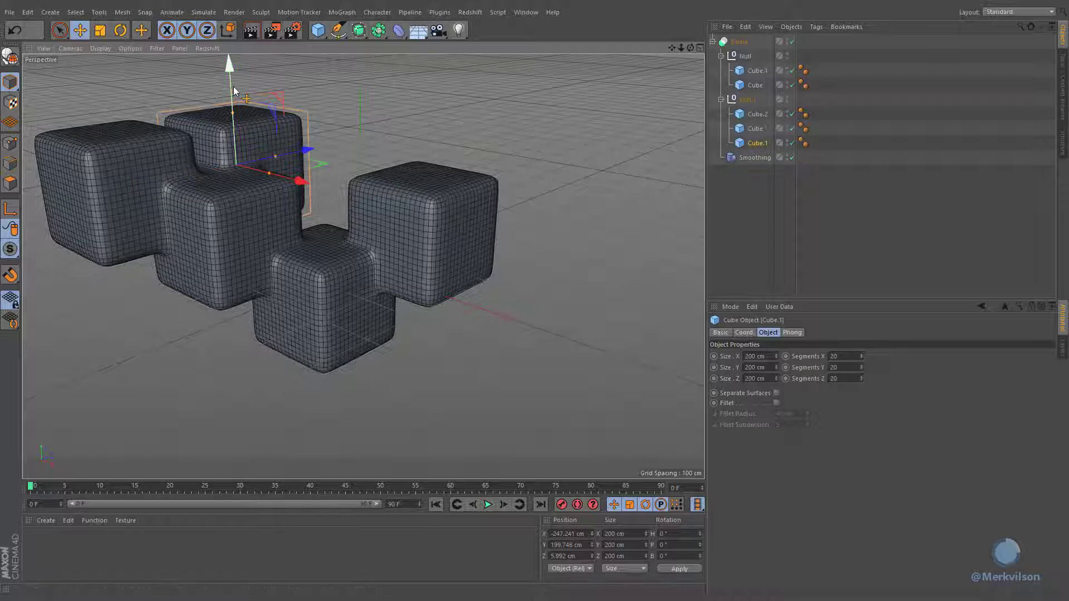
pyautogui.click(754, 85)
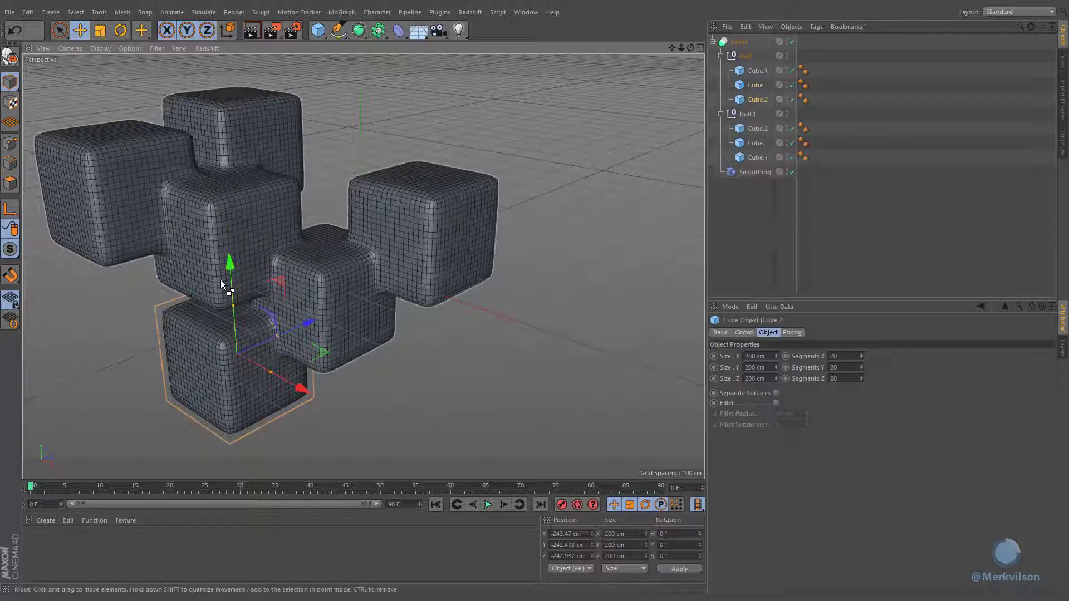
pyautogui.click(755, 171)
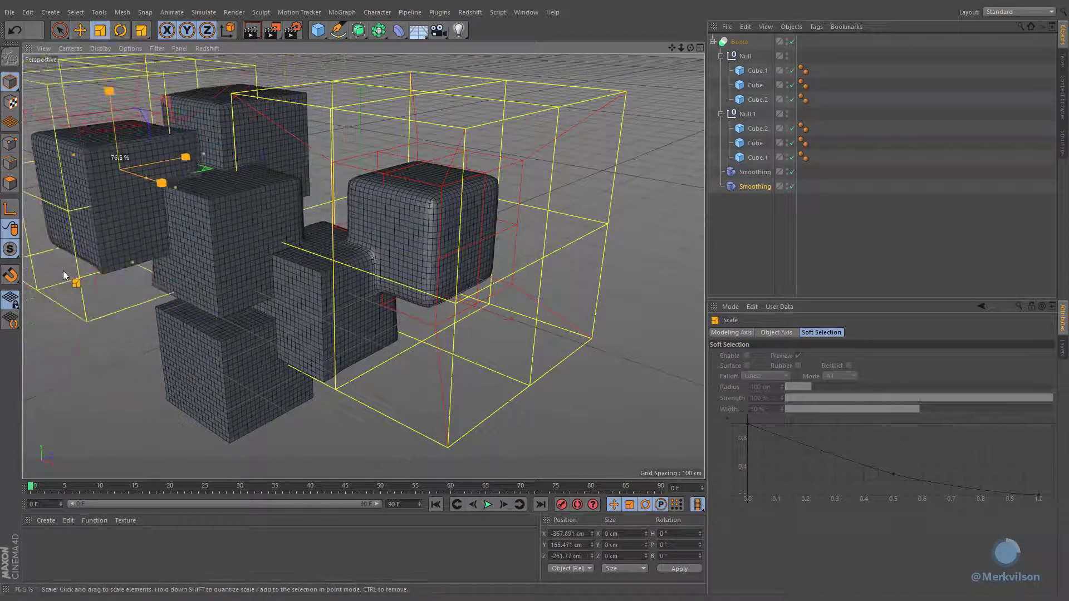
# Add a second Smoothing deformer from the Deformer menu around the cube cluster
pyautogui.click(140, 30)
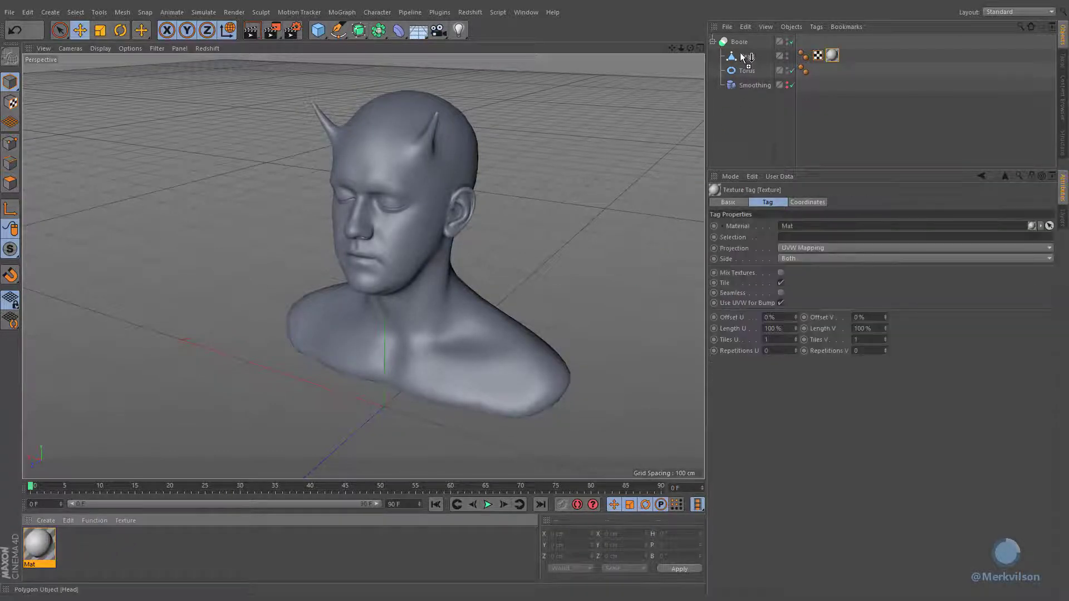
# Put a Proximal shader in the head material's colour texture with the Torus as its reference object
pyautogui.click(830, 56)
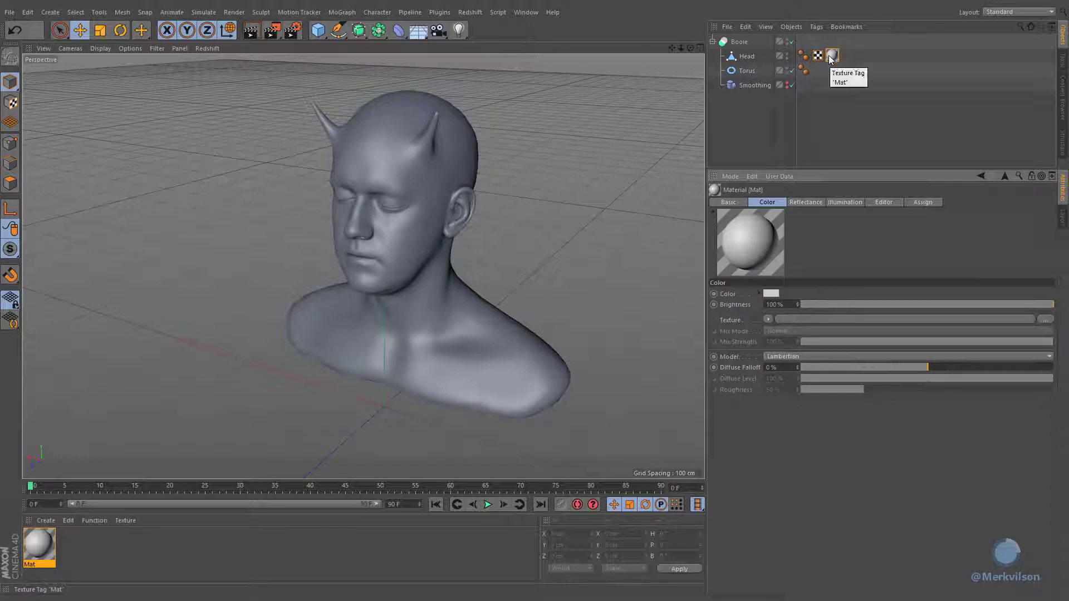
pyautogui.click(769, 319)
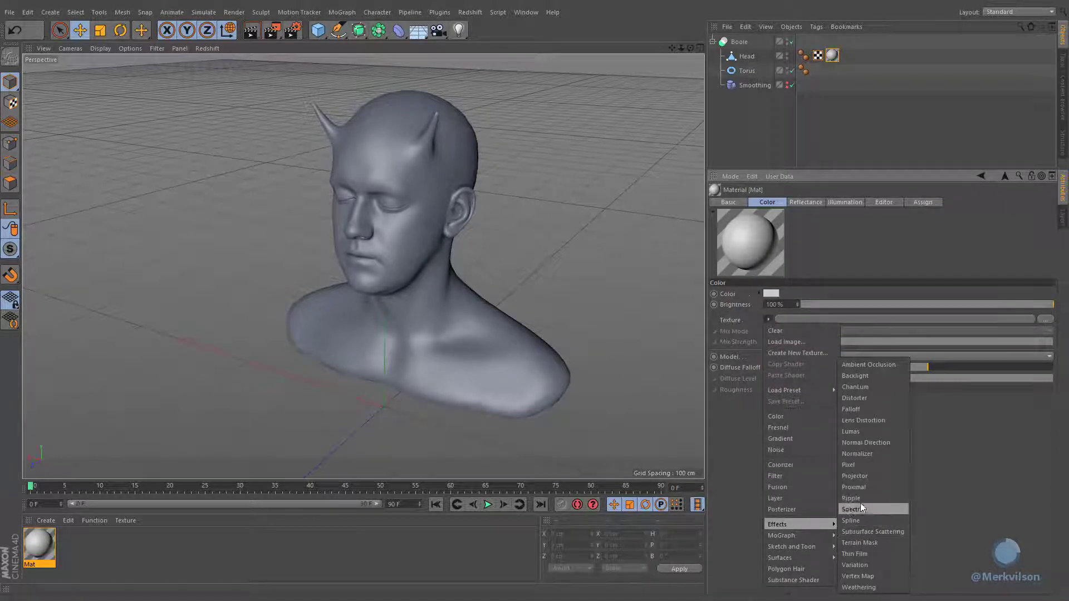
pyautogui.moveTo(873, 486)
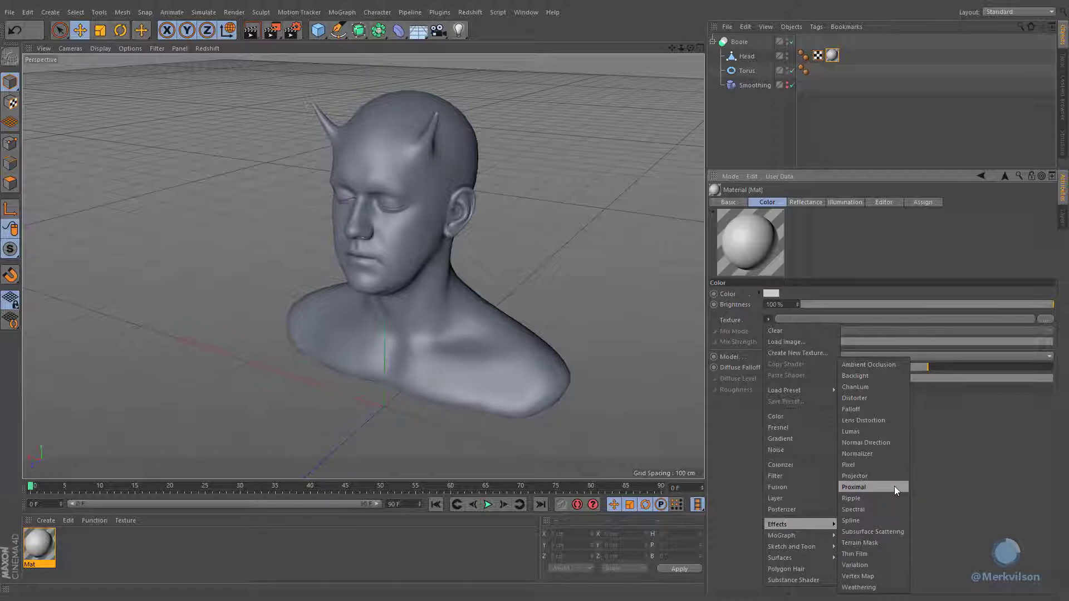
pyautogui.click(852, 487)
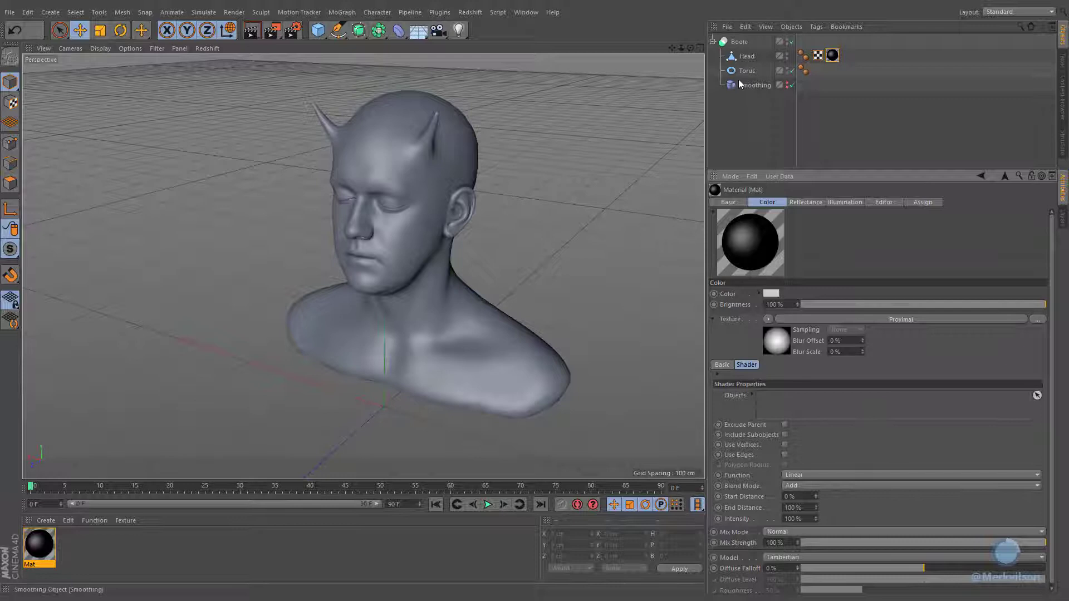
pyautogui.click(748, 70)
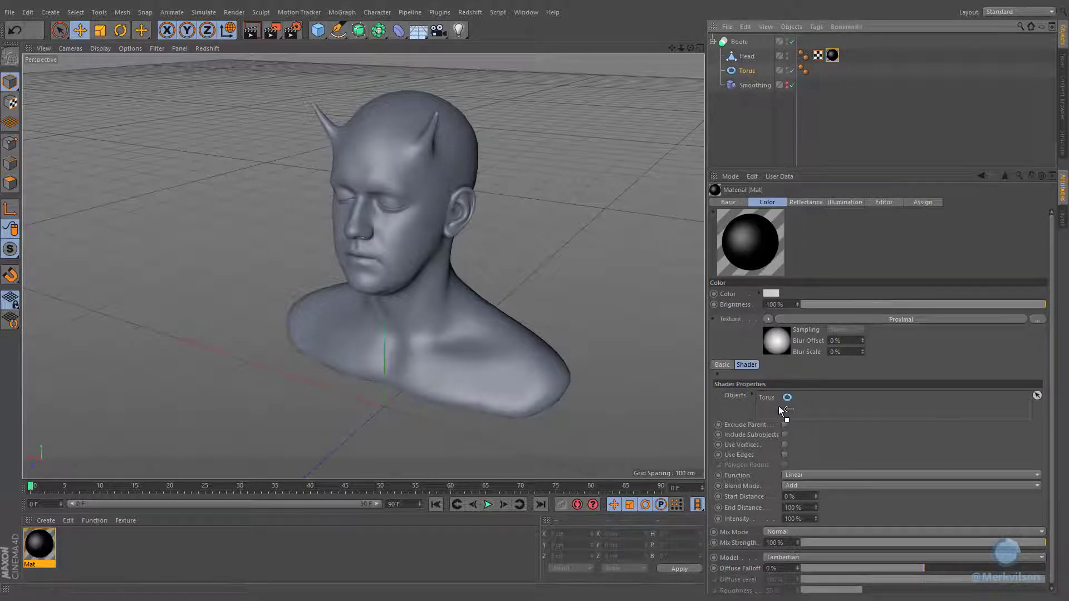
pyautogui.moveTo(536, 209)
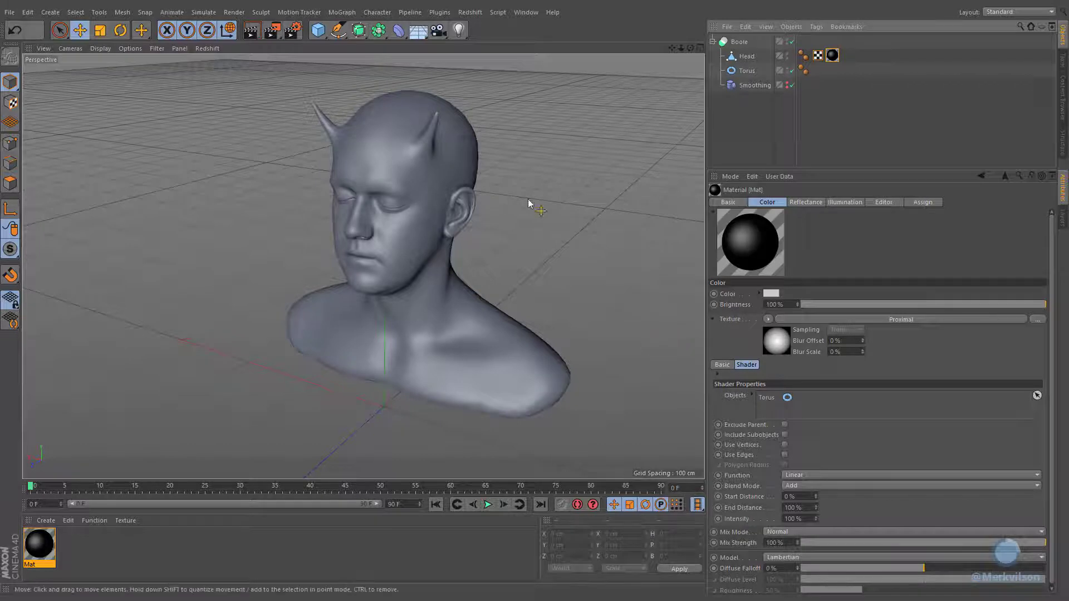
# Start an Interactive Render Region and move the Torus to check the Proximal glow around the horns
pyautogui.click(270, 29)
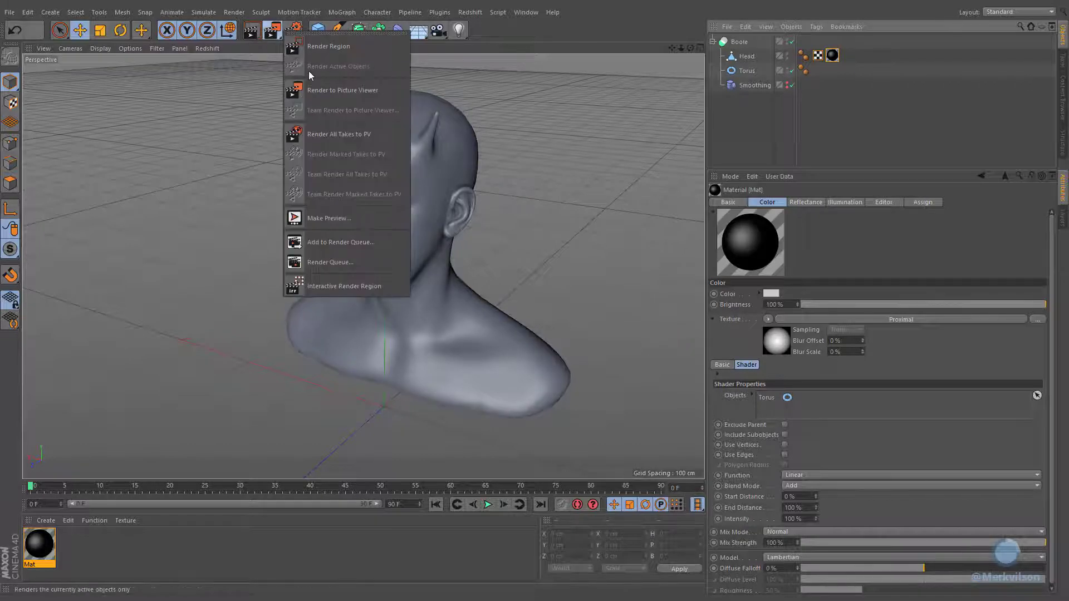
pyautogui.moveTo(344, 286)
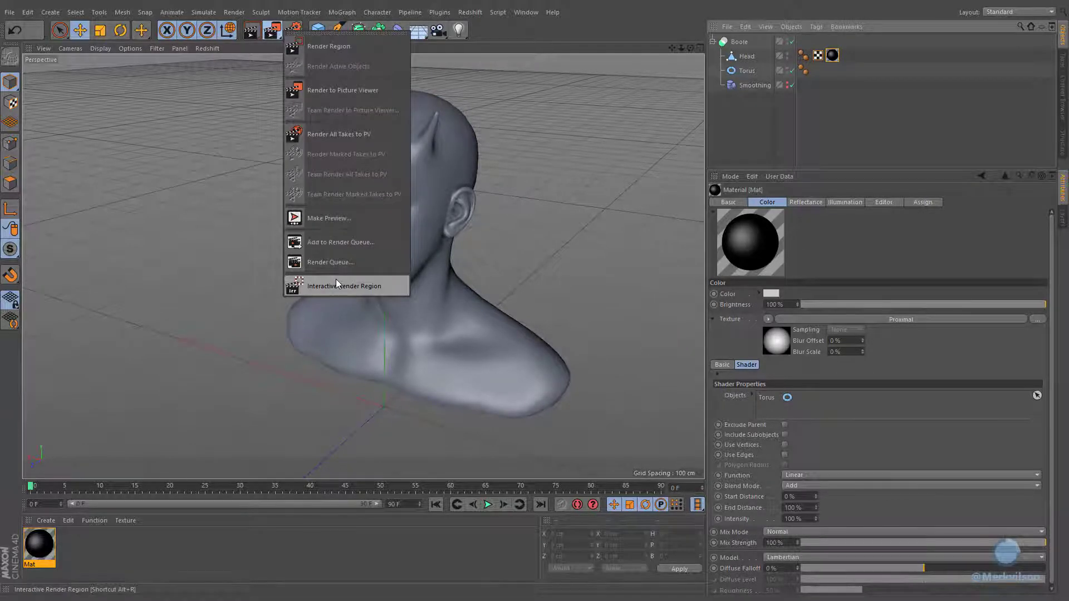
pyautogui.click(344, 286)
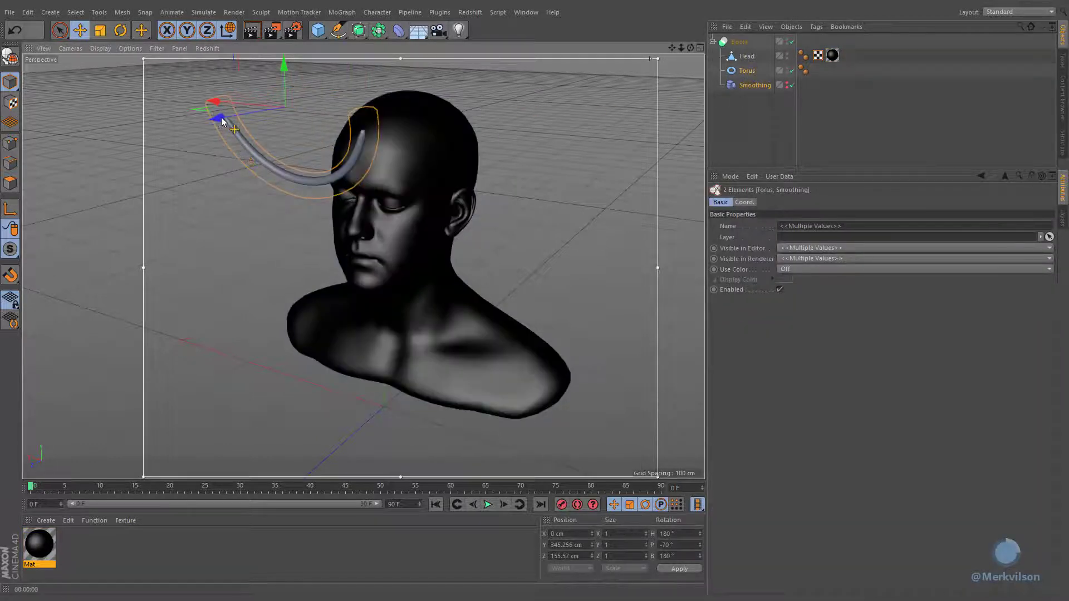
pyautogui.moveTo(232, 123); pyautogui.dragTo(248, 116)
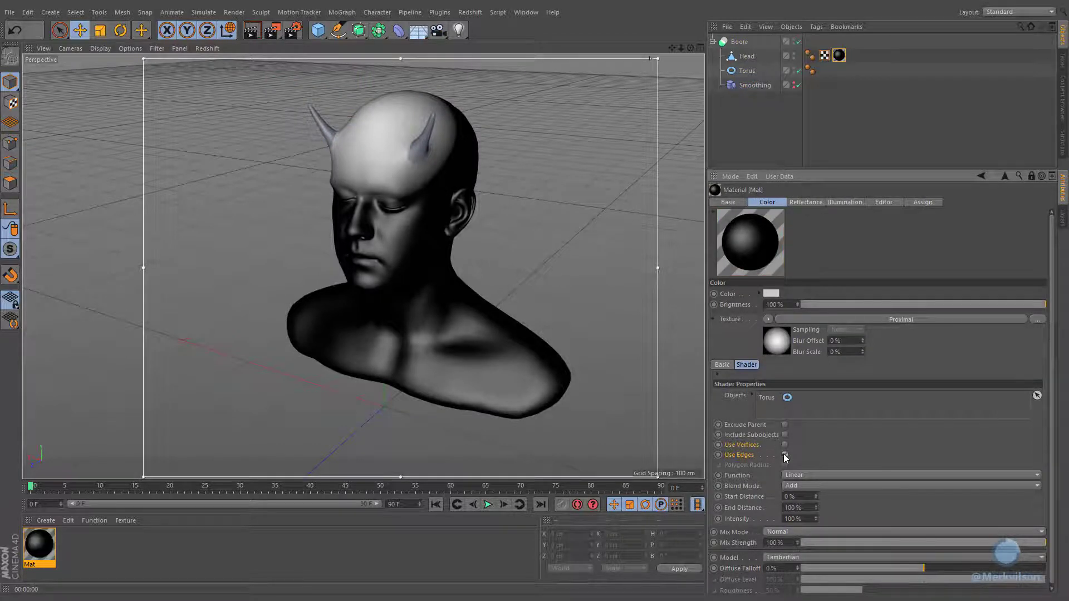
# Enable Use Vertices and Use Edges on Proximal and add a Correction deformer under the Torus
pyautogui.click(784, 456)
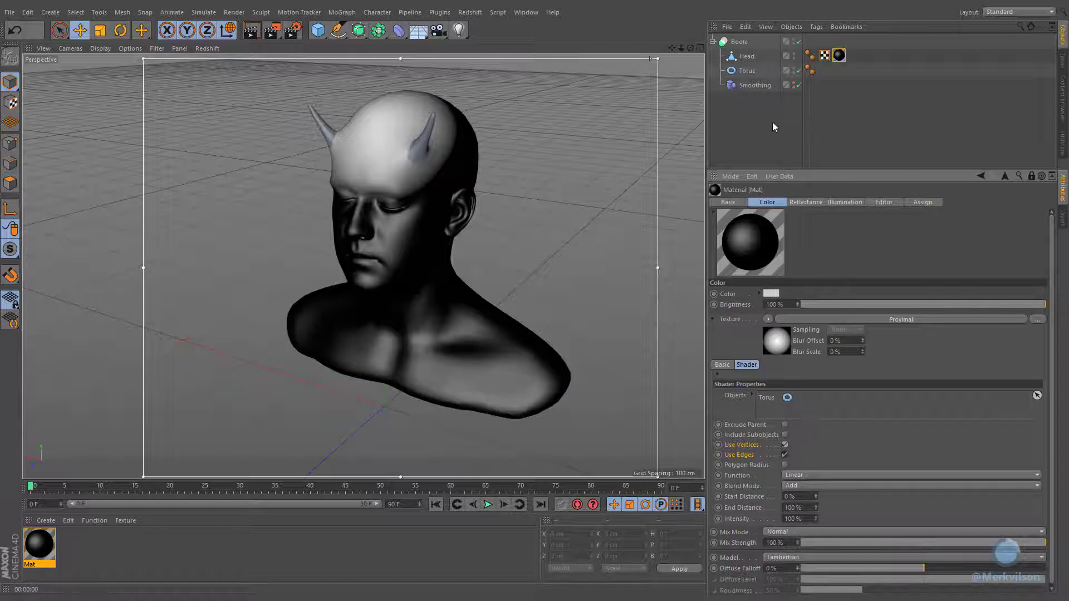
pyautogui.moveTo(414, 52)
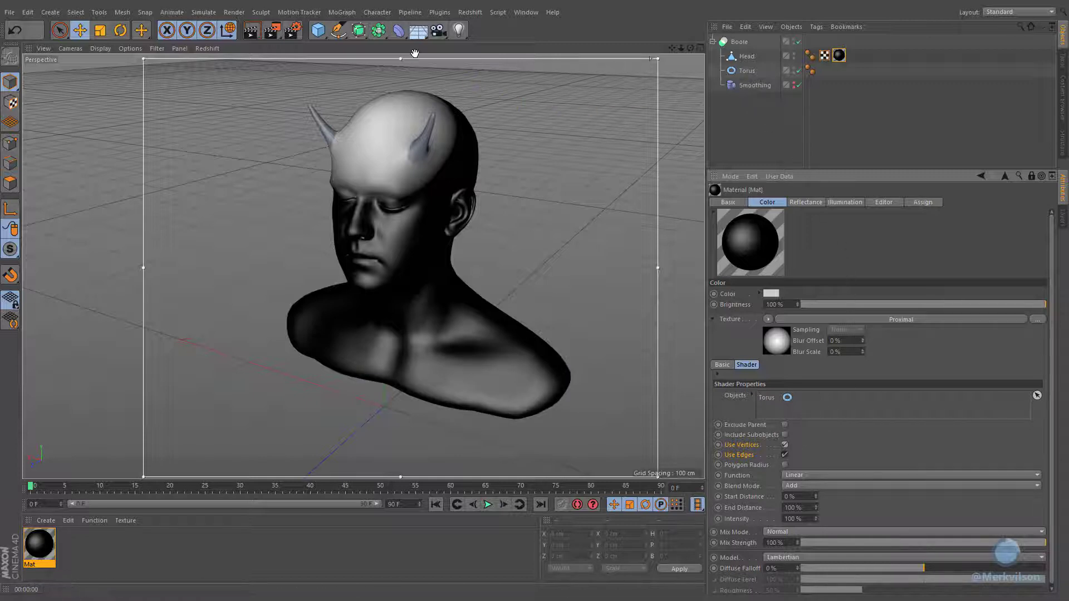
pyautogui.click(398, 30)
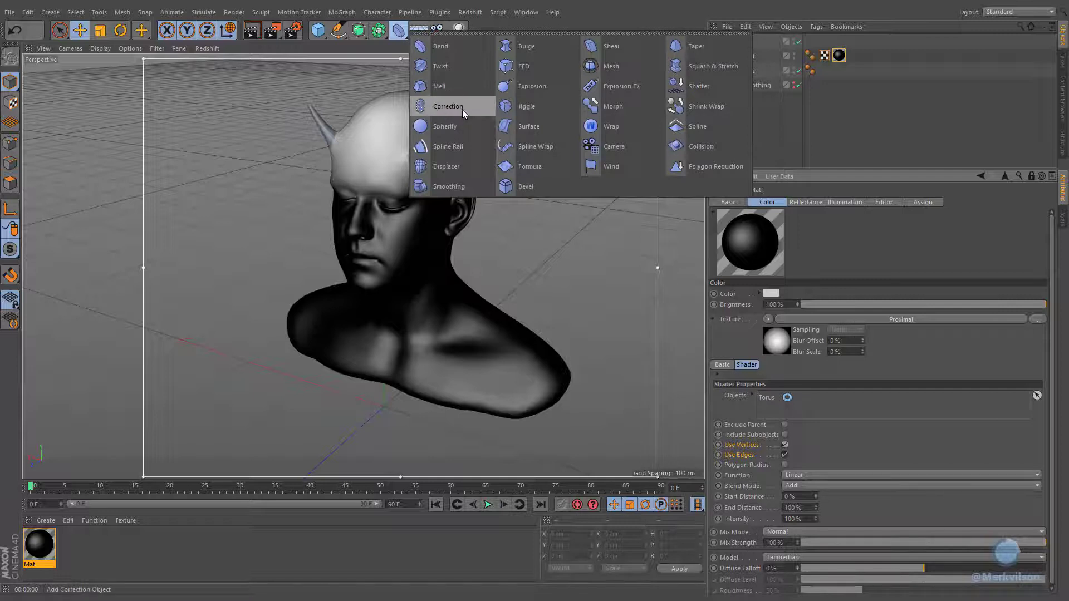
pyautogui.moveTo(484, 113)
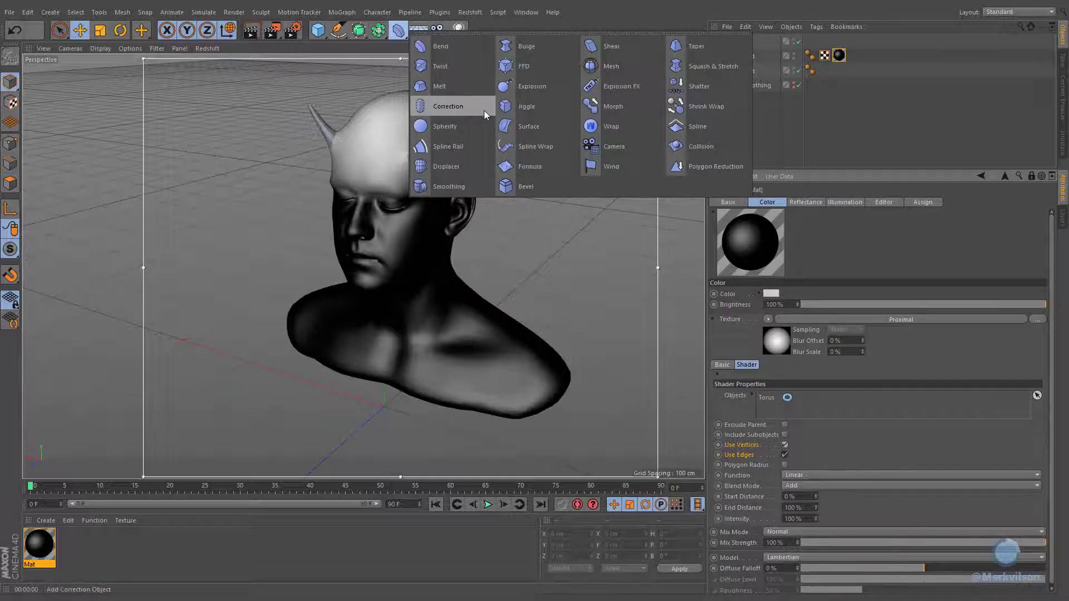
pyautogui.click(447, 105)
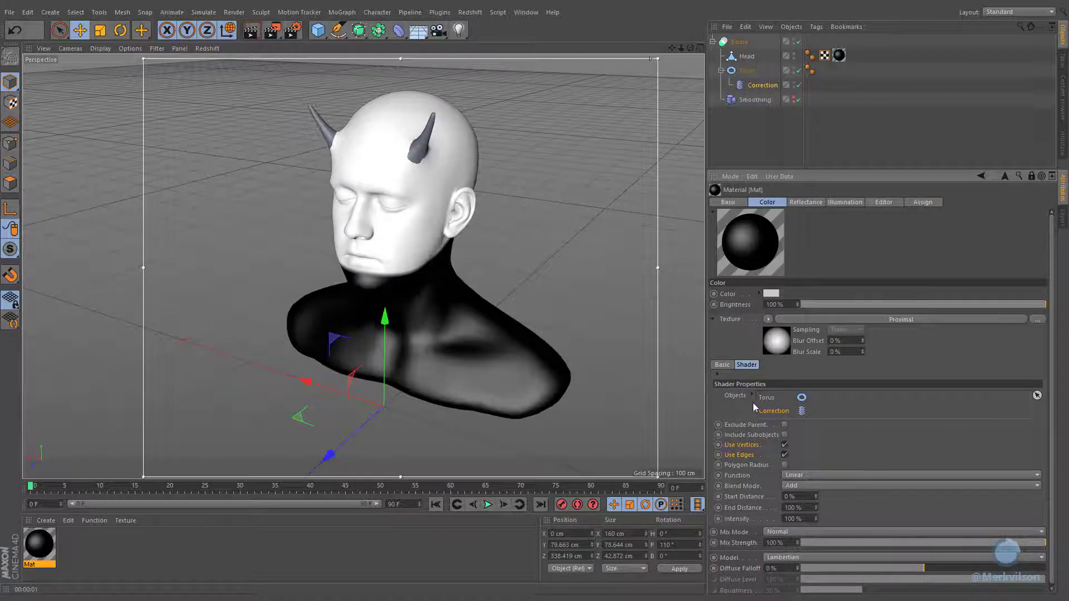
pyautogui.moveTo(764, 402)
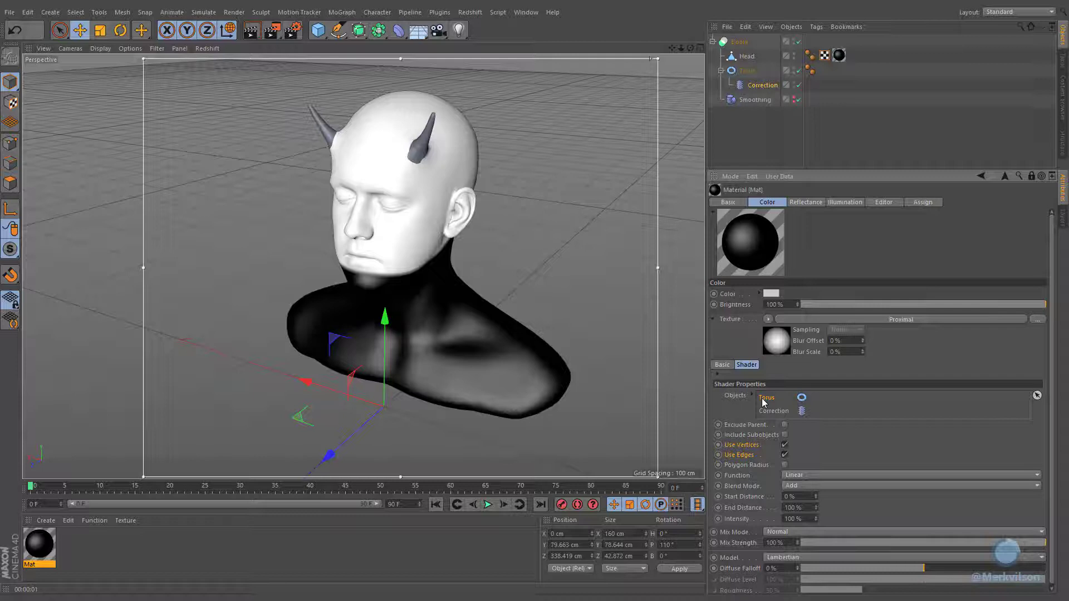
# Remove Torus from Proximal's Objects list and set End Distance and Intensity to 10%
pyautogui.click(800, 397)
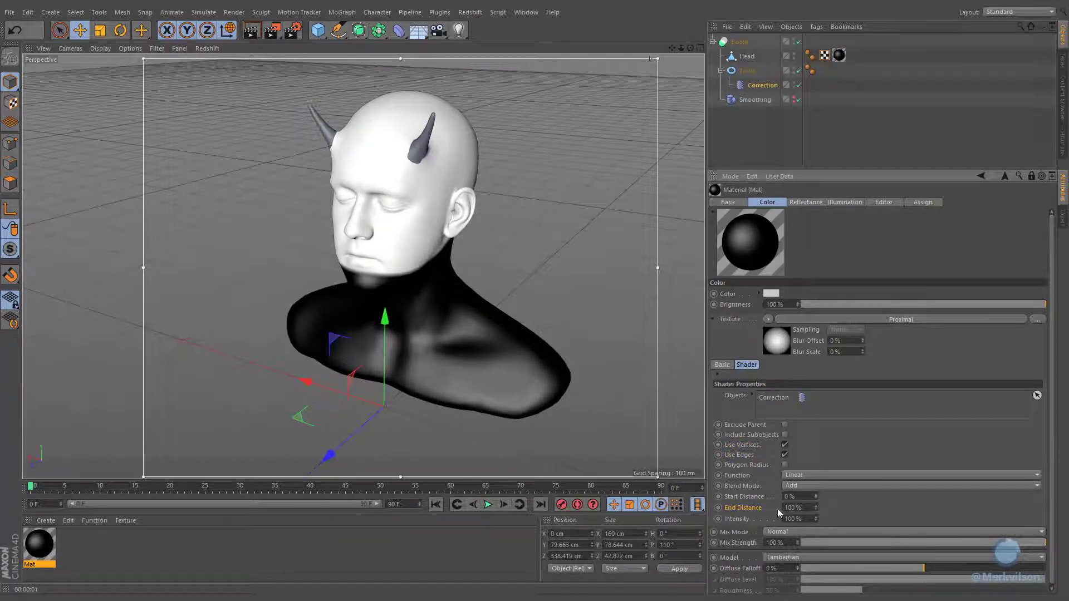
pyautogui.click(797, 508)
pyautogui.write('10')
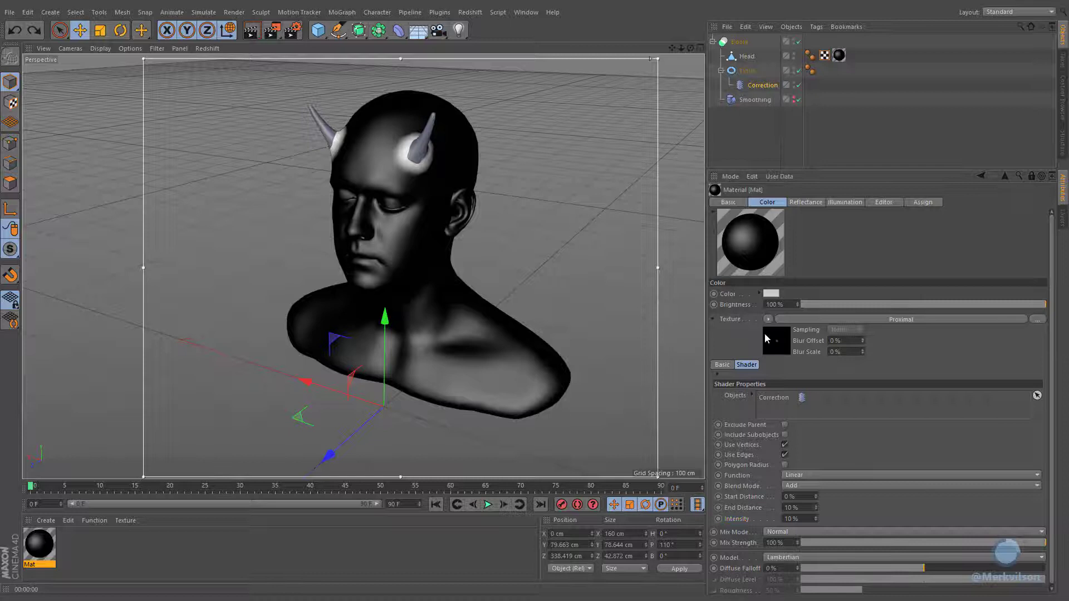
# Wrap the Proximal shader in a Colorizer with a gradient from skin colour to blue
pyautogui.click(767, 320)
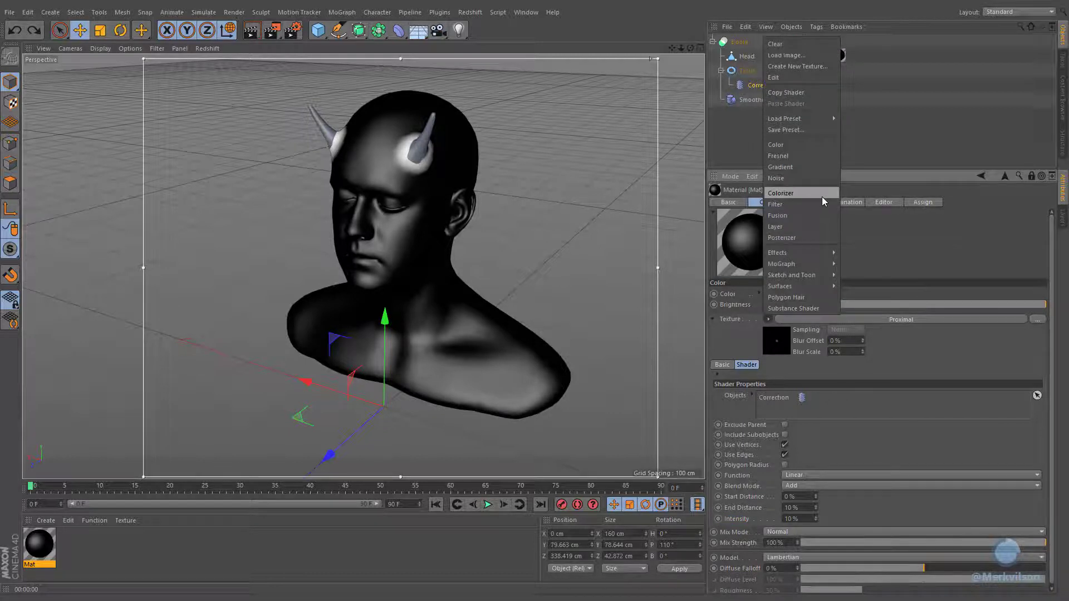
pyautogui.click(780, 193)
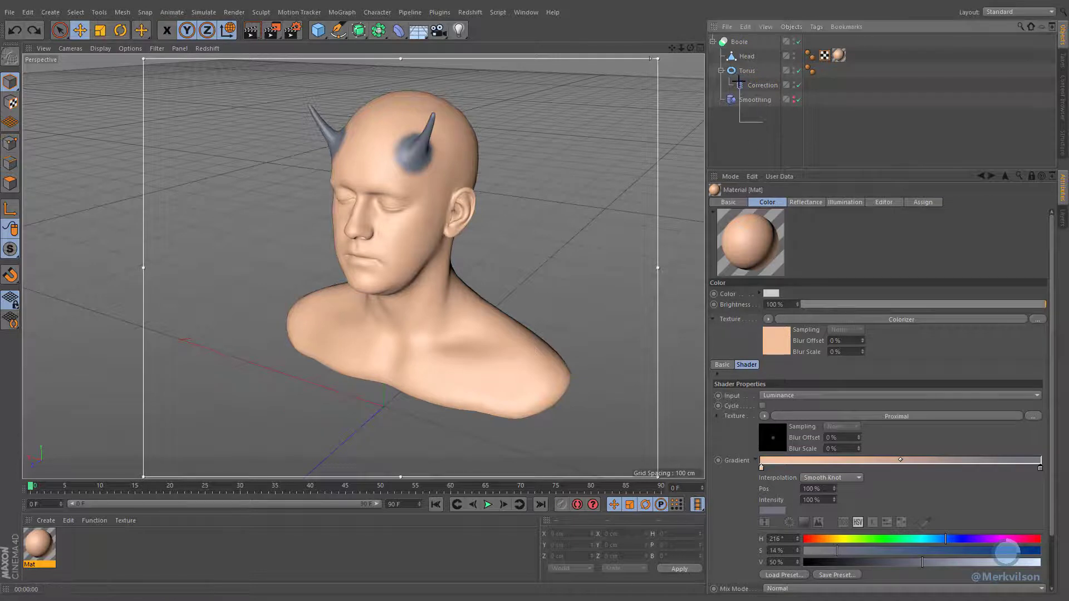
pyautogui.click(748, 71)
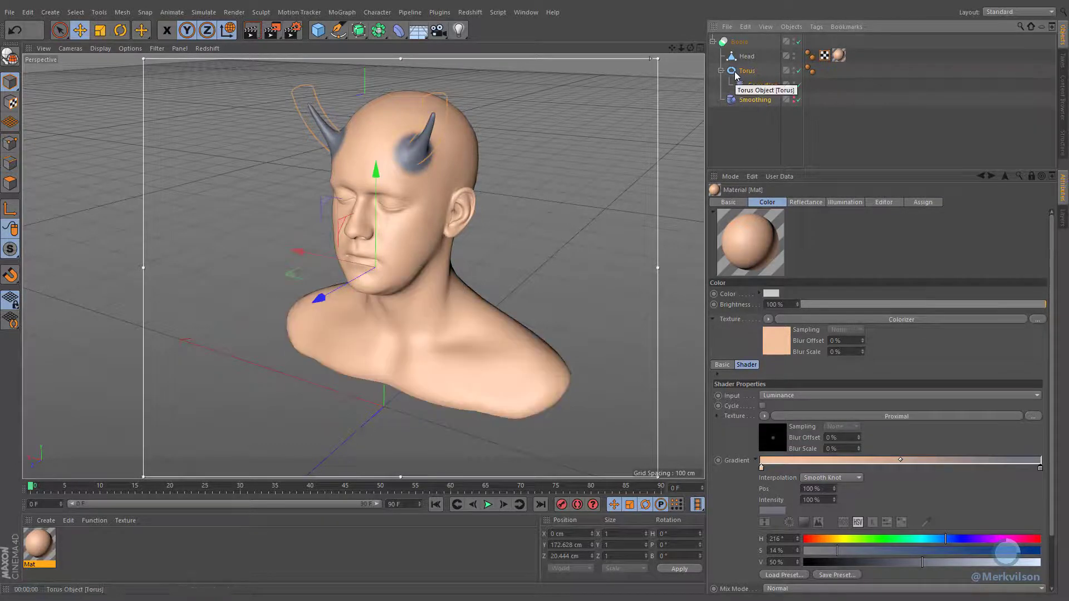